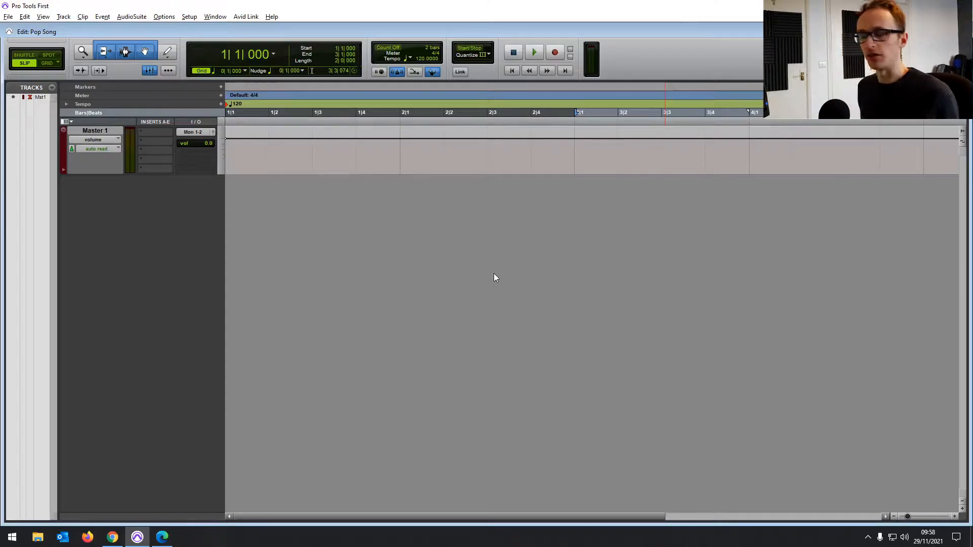
pyautogui.moveTo(320, 377)
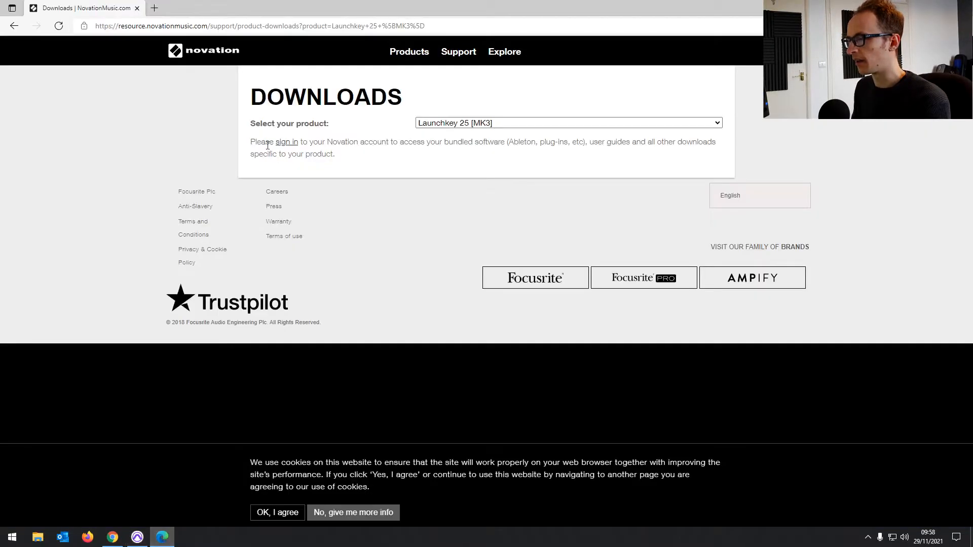
pyautogui.moveTo(234, 78)
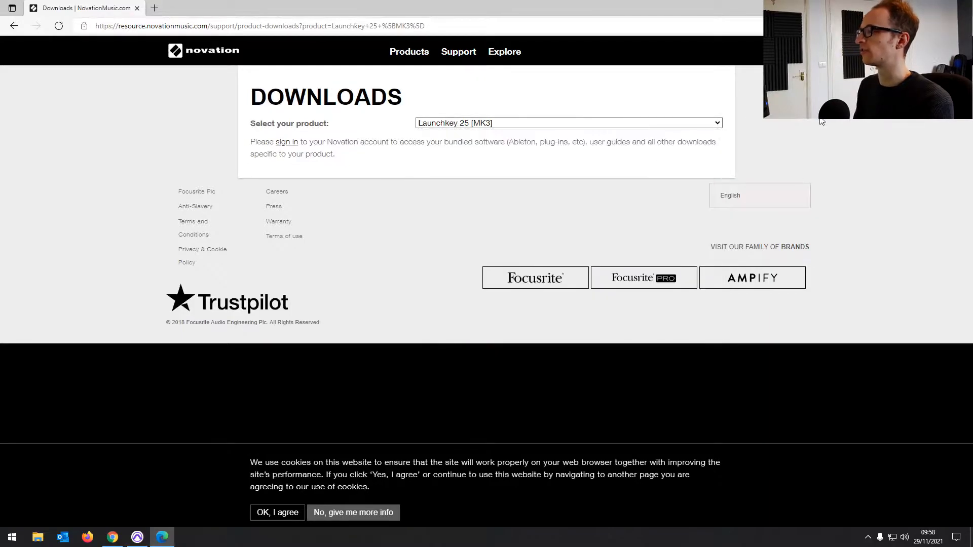
# Return to the empty 'Pop Song' session and open the Setup menu
pyautogui.click(136, 537)
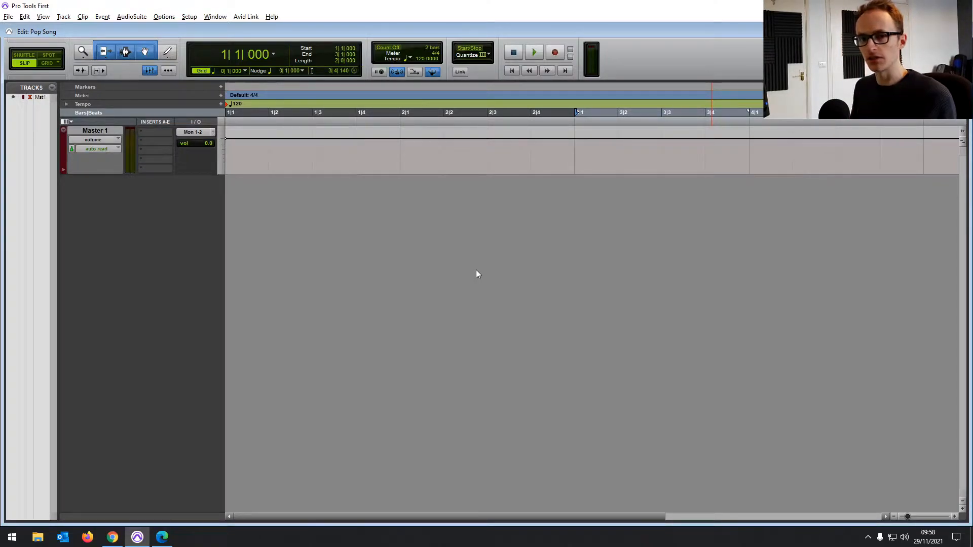
pyautogui.moveTo(467, 286)
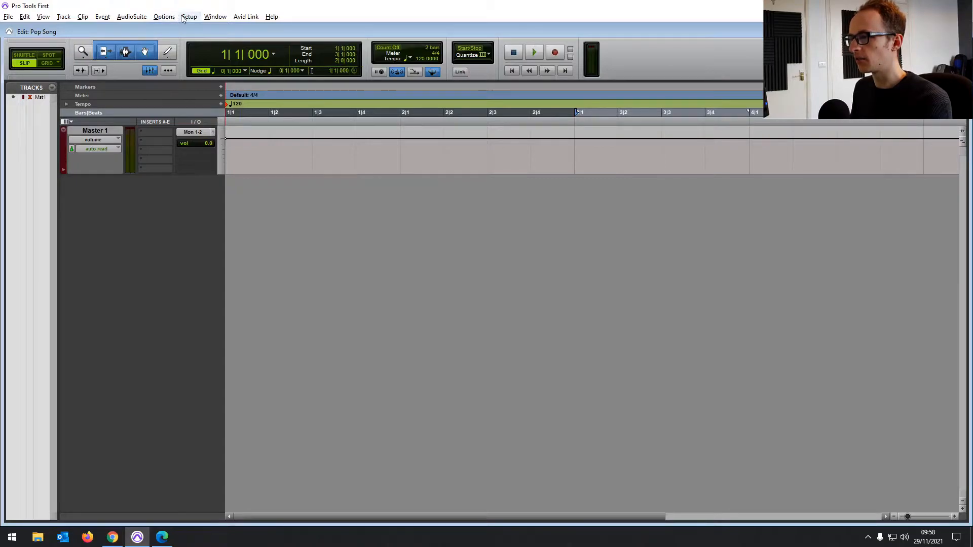
pyautogui.click(189, 17)
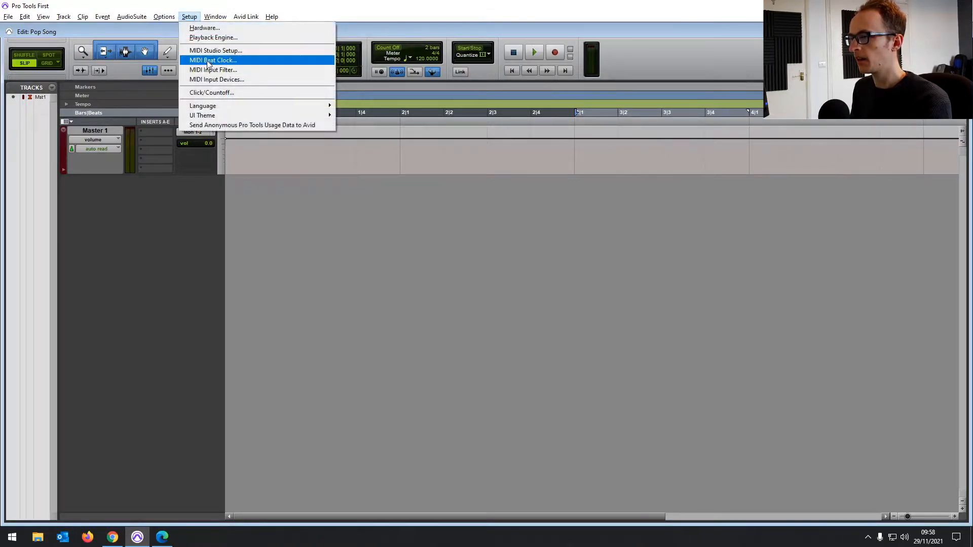
pyautogui.moveTo(211, 92)
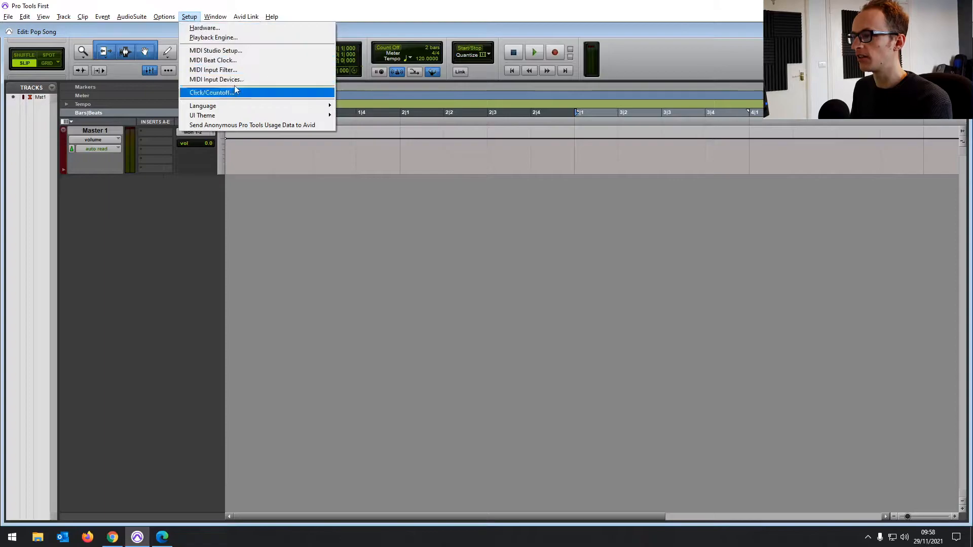
pyautogui.moveTo(239, 80)
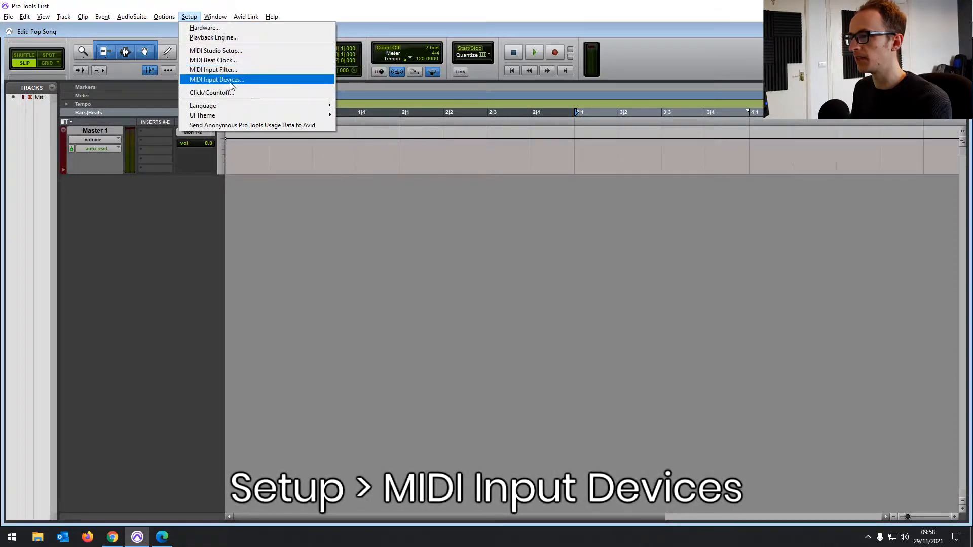
# In MIDI Input Devices, toggle Focusrite USB MIDI off and on, keeping all three inputs enabled
pyautogui.click(215, 80)
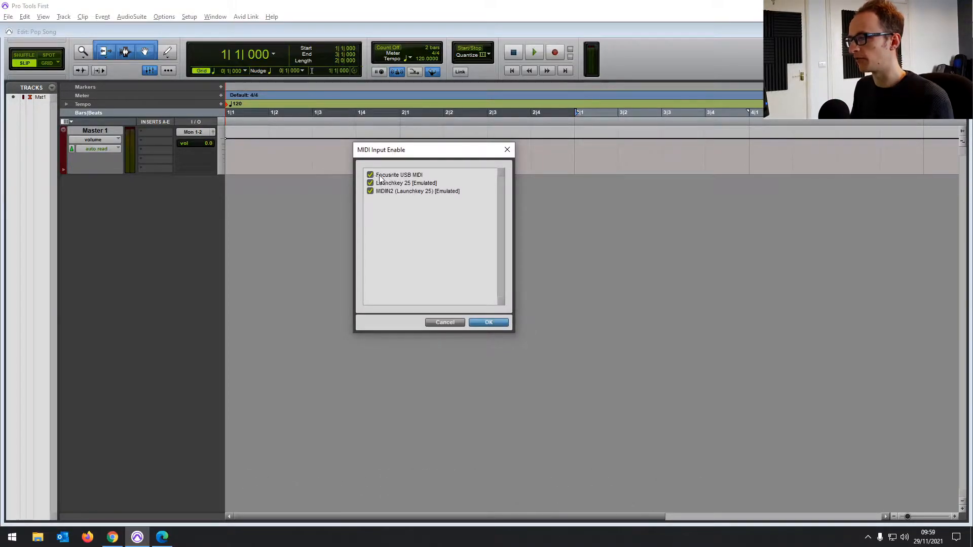
pyautogui.click(370, 174)
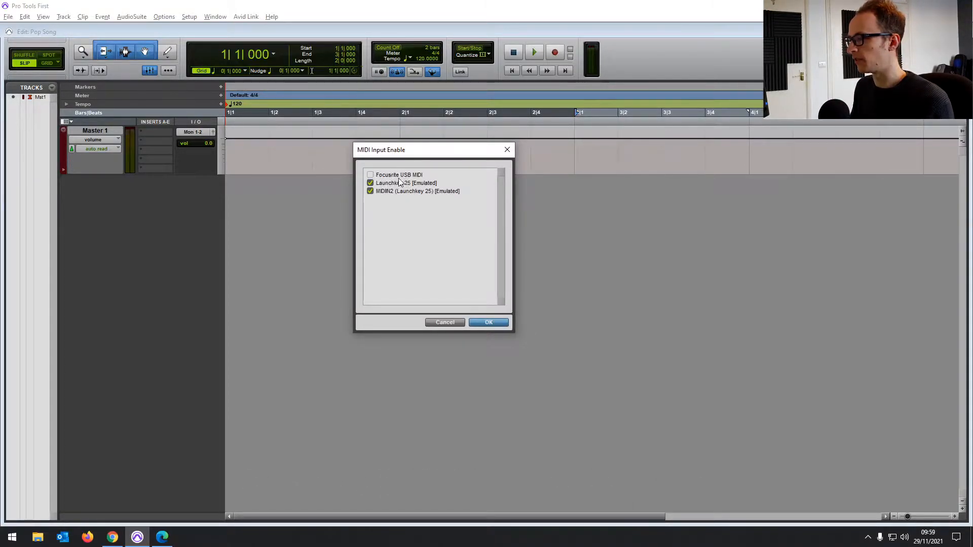
pyautogui.click(370, 175)
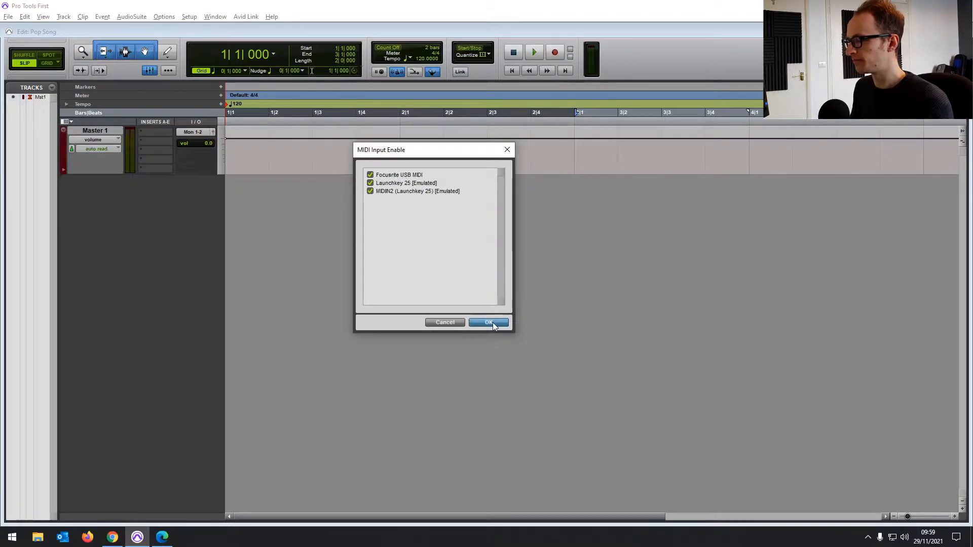
pyautogui.click(489, 323)
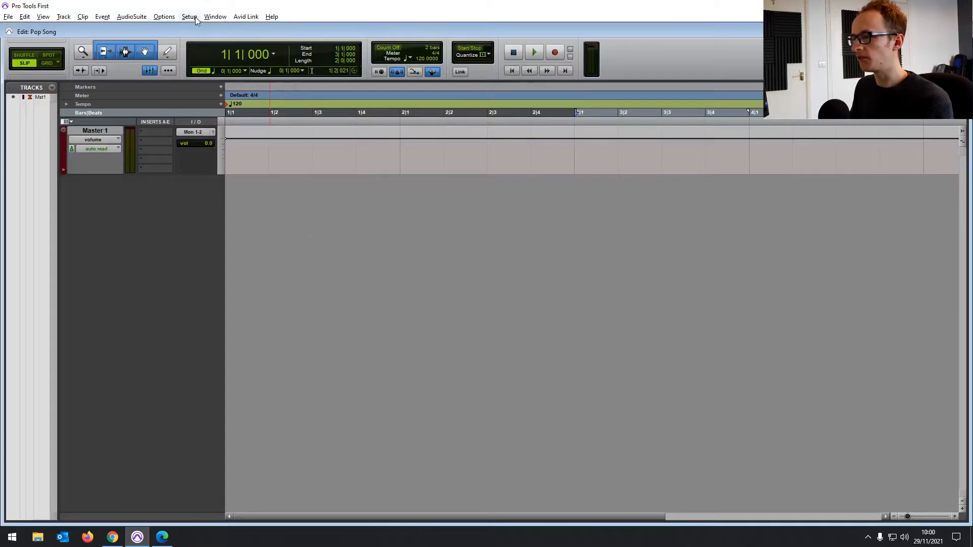
# Set the MIDI Input Filter to All Except mono and polyphonic aftertouch, and confirm
pyautogui.click(189, 16)
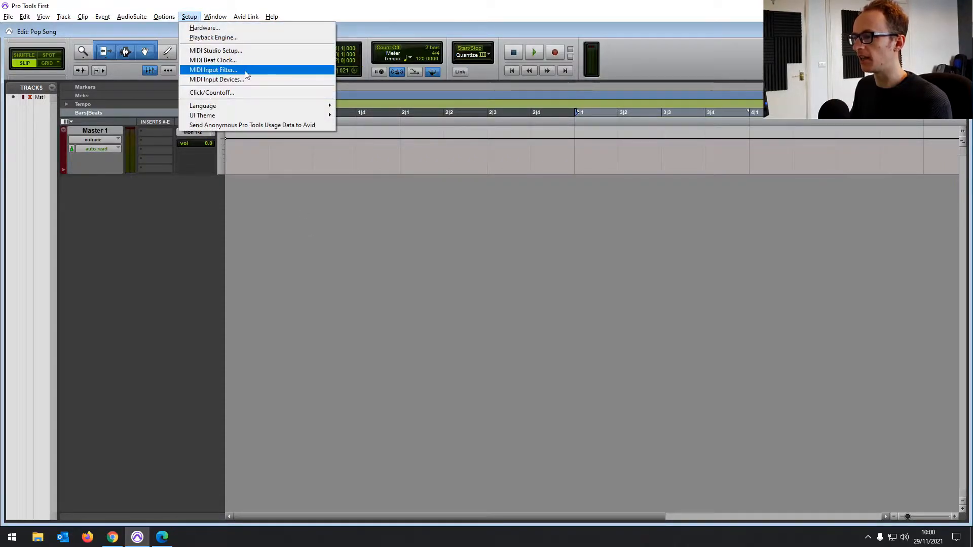
pyautogui.click(213, 70)
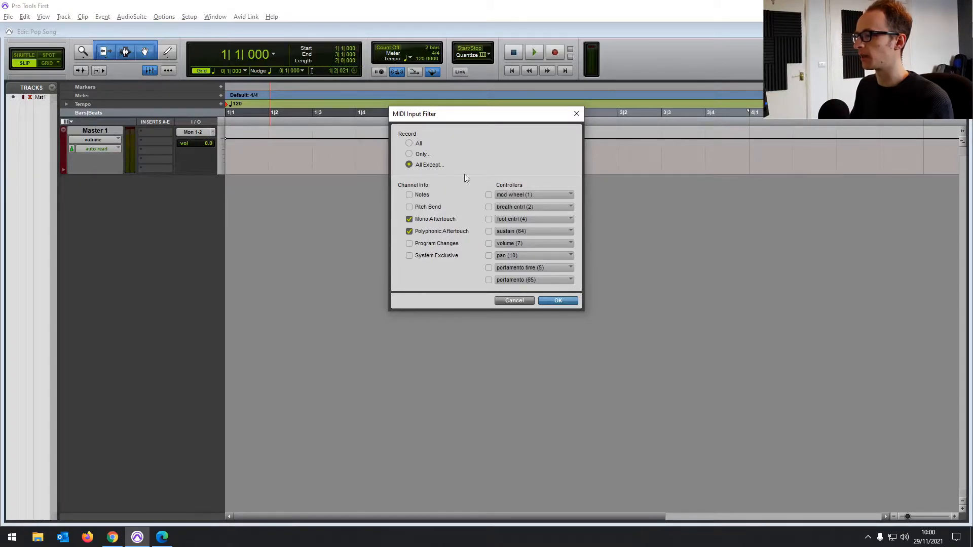
pyautogui.moveTo(483, 219)
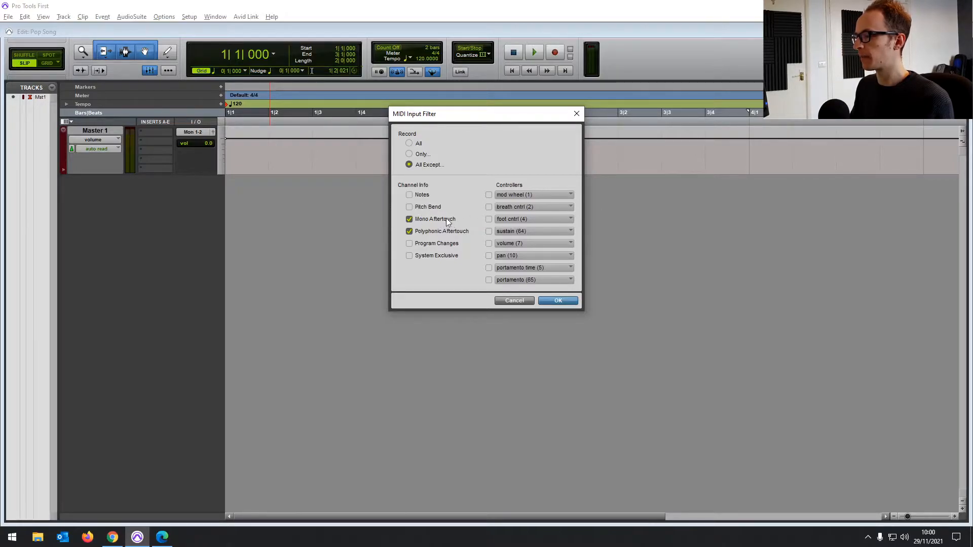
pyautogui.click(409, 144)
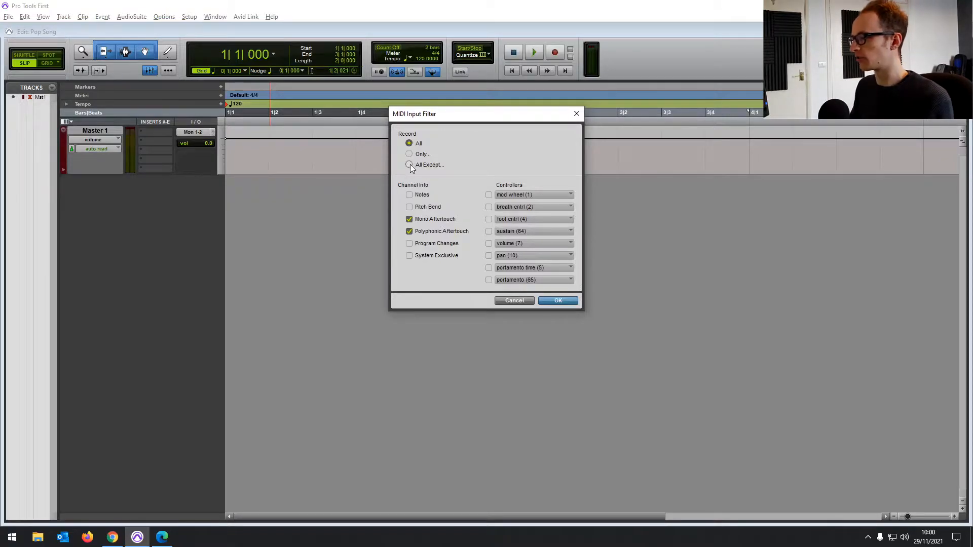
pyautogui.click(409, 164)
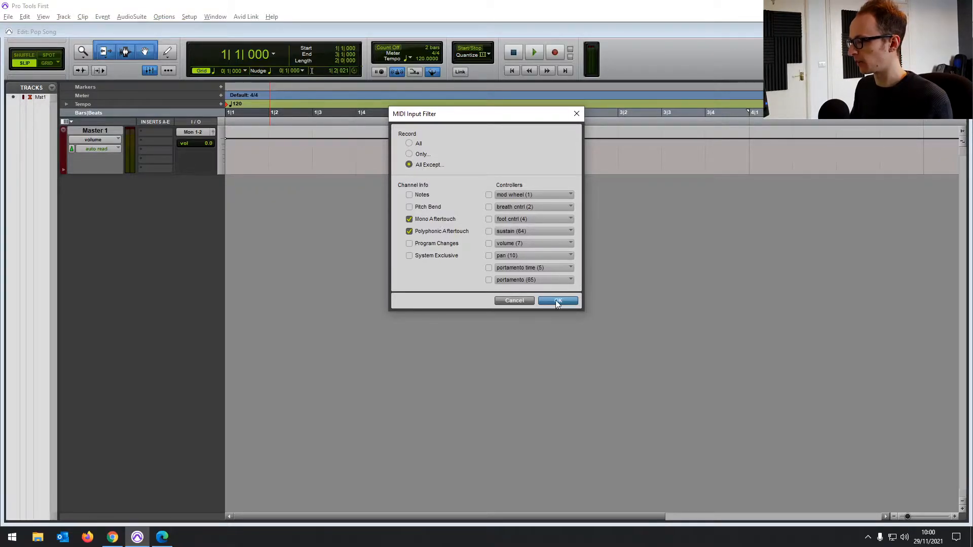
pyautogui.click(558, 301)
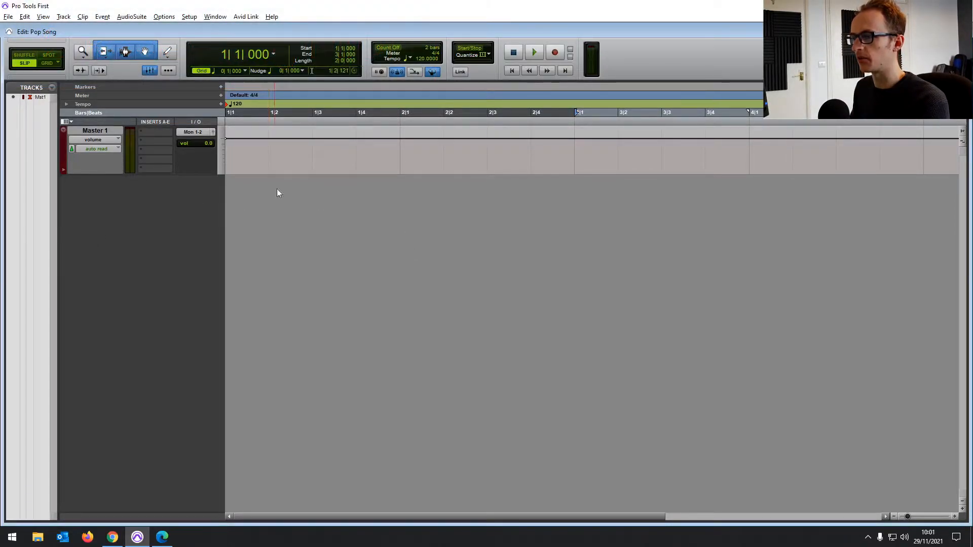
# Create a new stereo Instrument Track and rename it 'Piano'
pyautogui.click(63, 17)
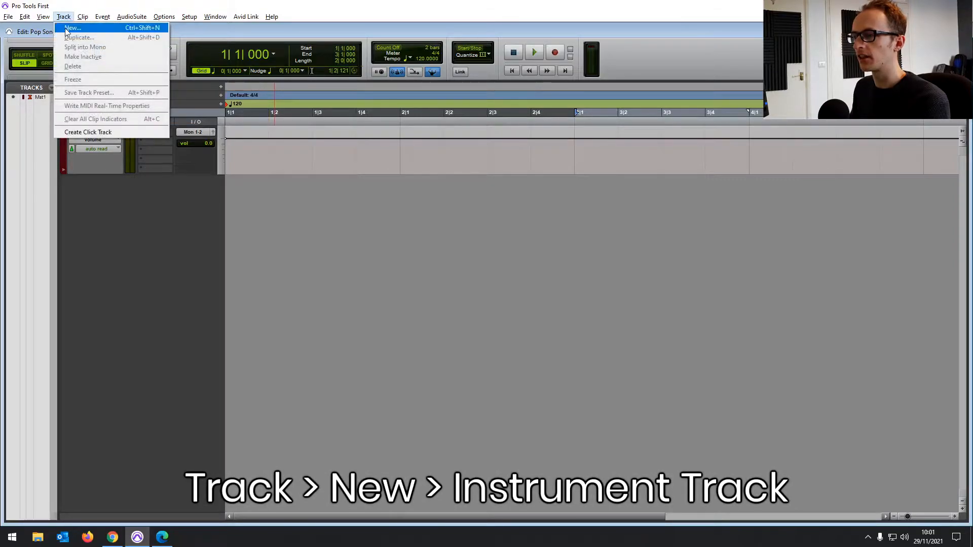
pyautogui.click(72, 27)
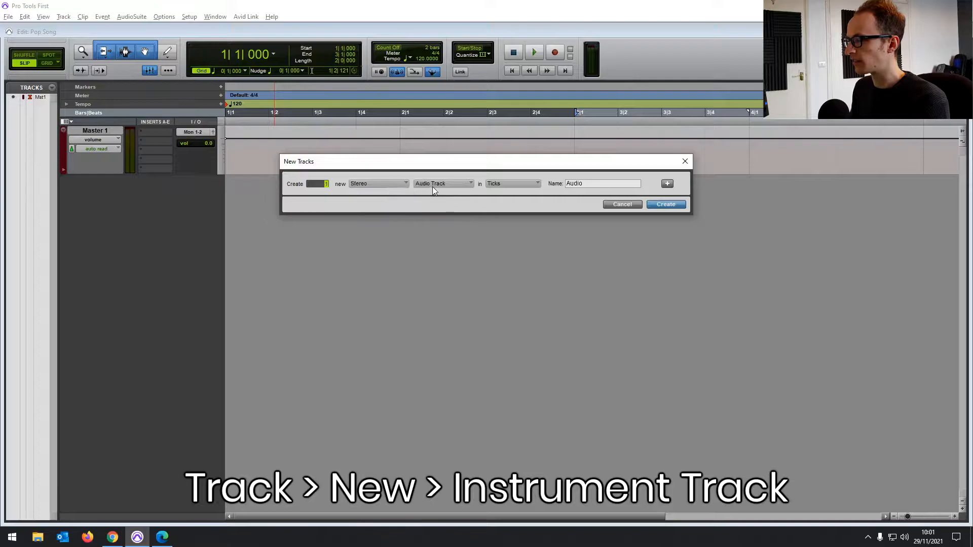
pyautogui.click(443, 183)
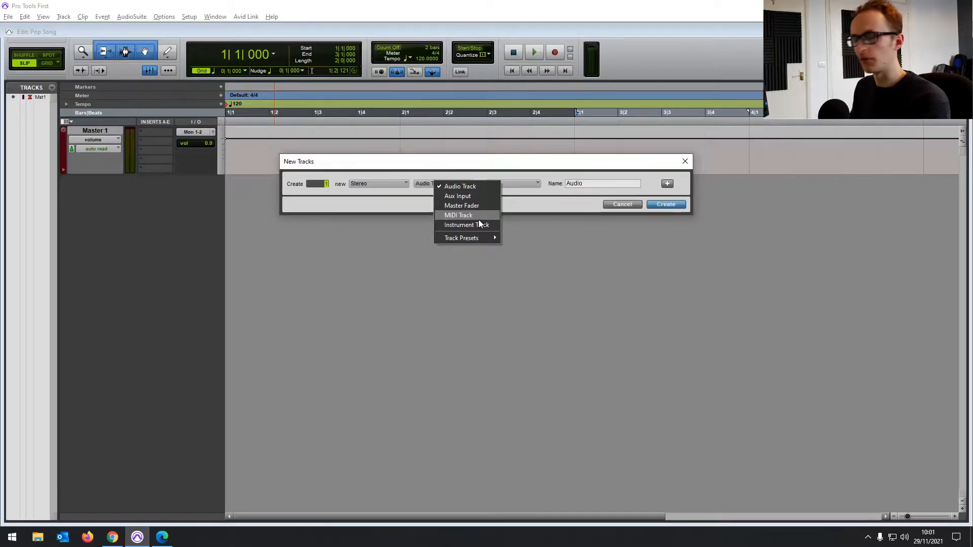
pyautogui.moveTo(467, 225)
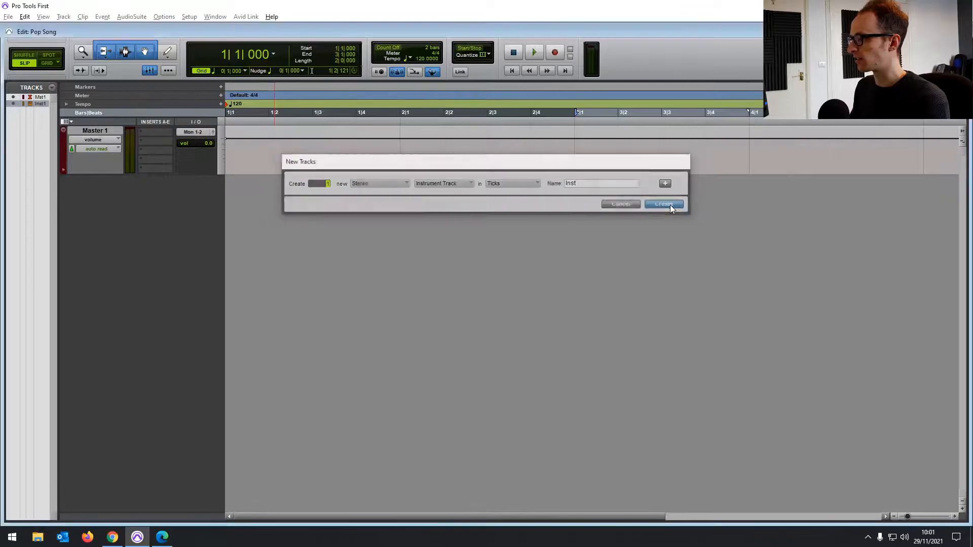
pyautogui.click(664, 204)
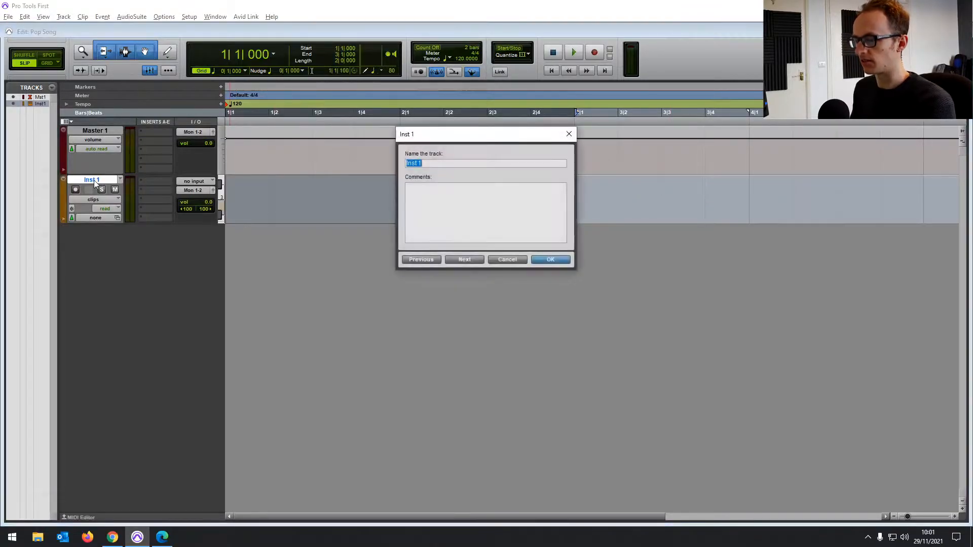
pyautogui.click(550, 260)
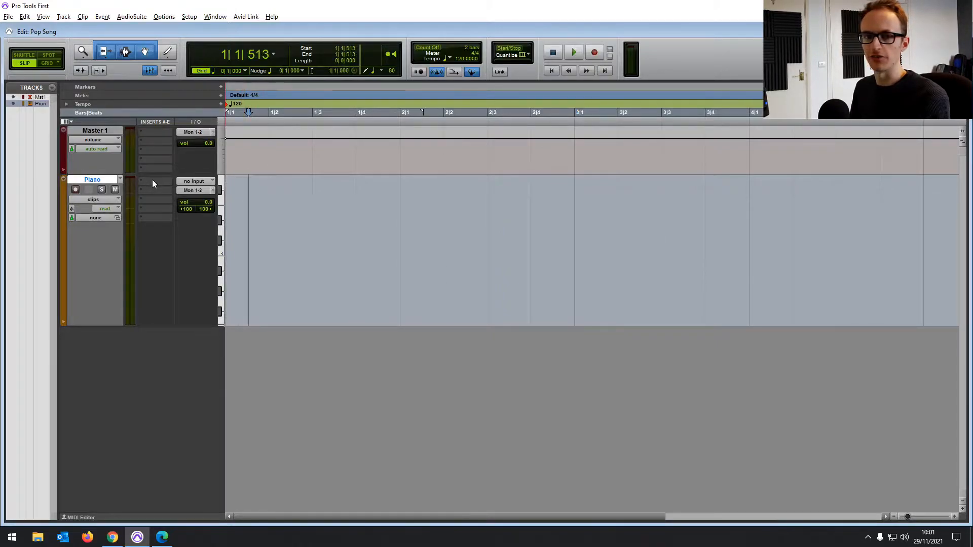
# Insert the stereo Xpand!2 instrument plug-in on the Piano track's insert slot
pyautogui.click(75, 189)
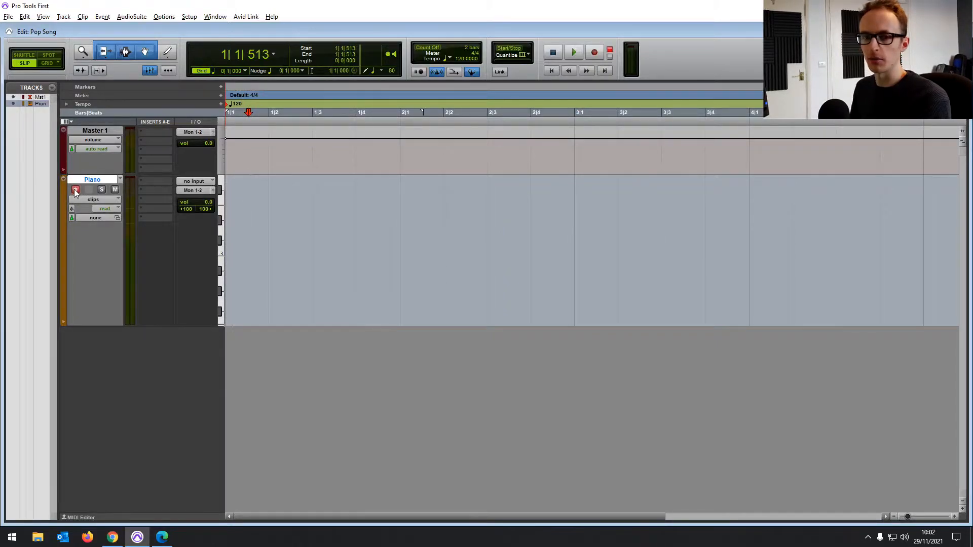
pyautogui.click(75, 189)
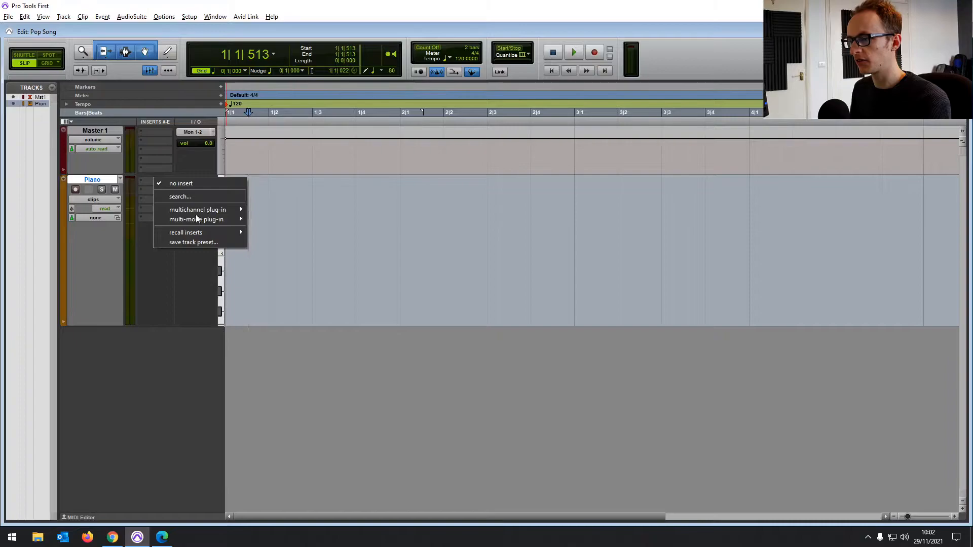
pyautogui.moveTo(197, 210)
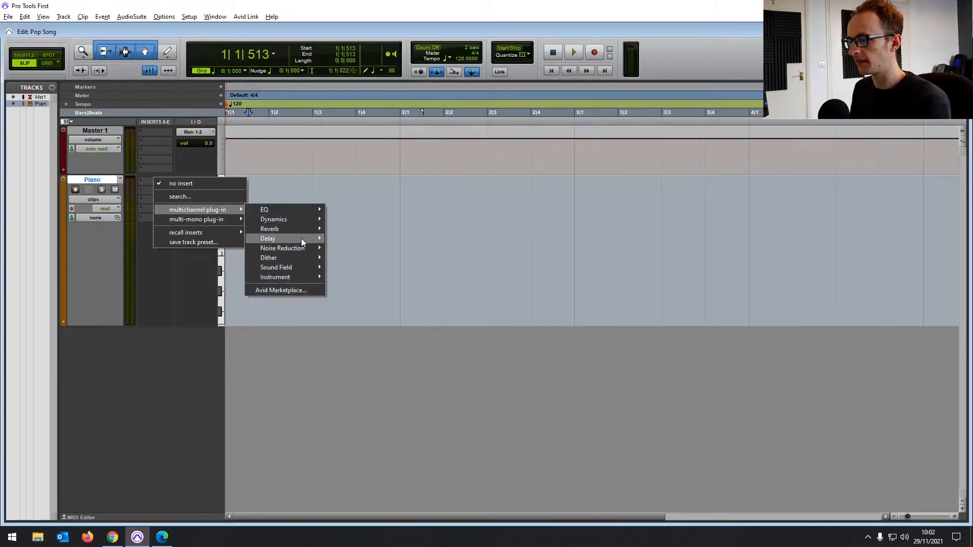
pyautogui.moveTo(275, 277)
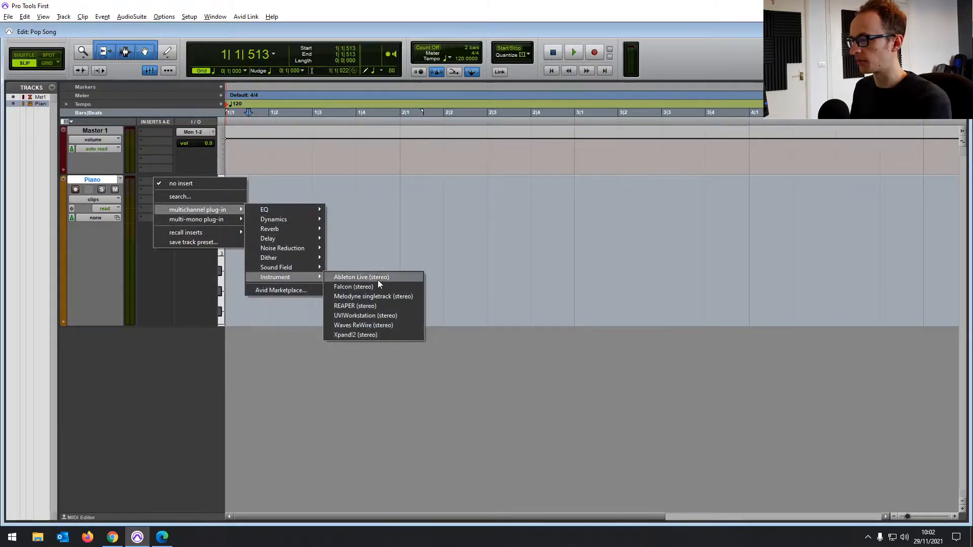
pyautogui.moveTo(354, 287)
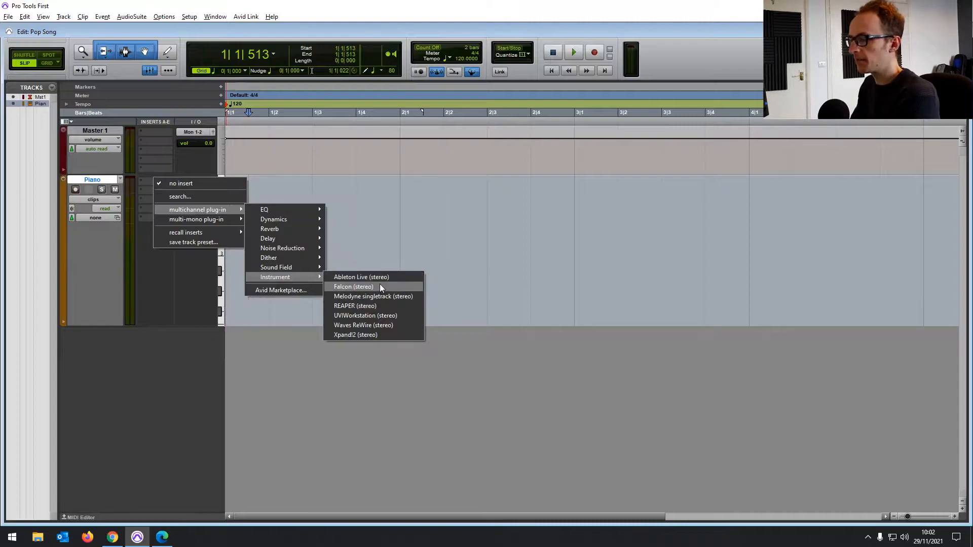
pyautogui.moveTo(363, 325)
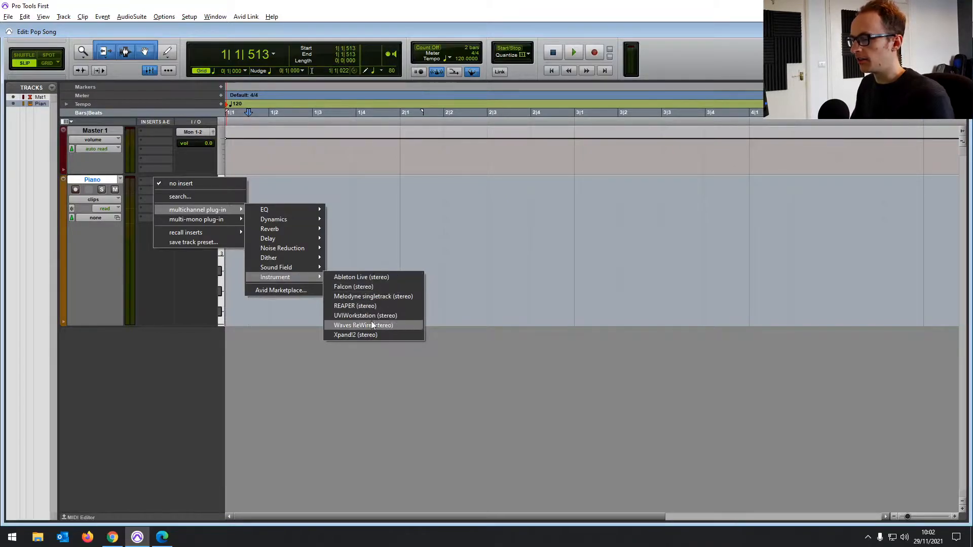
pyautogui.moveTo(366, 316)
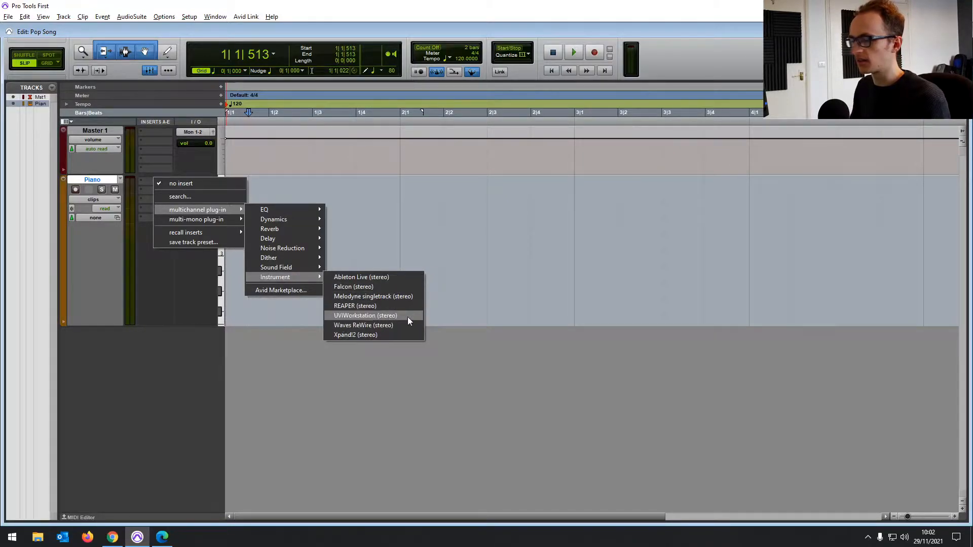
pyautogui.moveTo(356, 335)
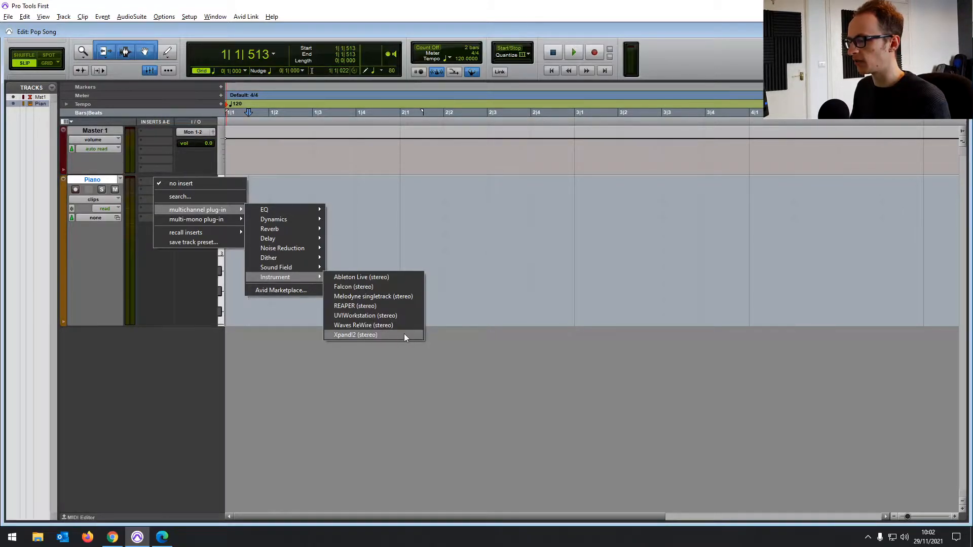
pyautogui.click(355, 335)
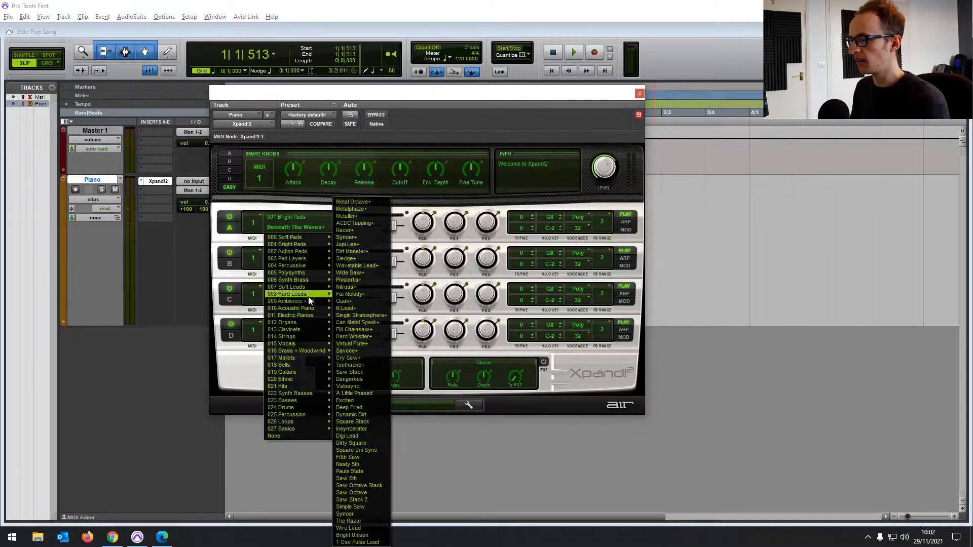
pyautogui.moveTo(277, 386)
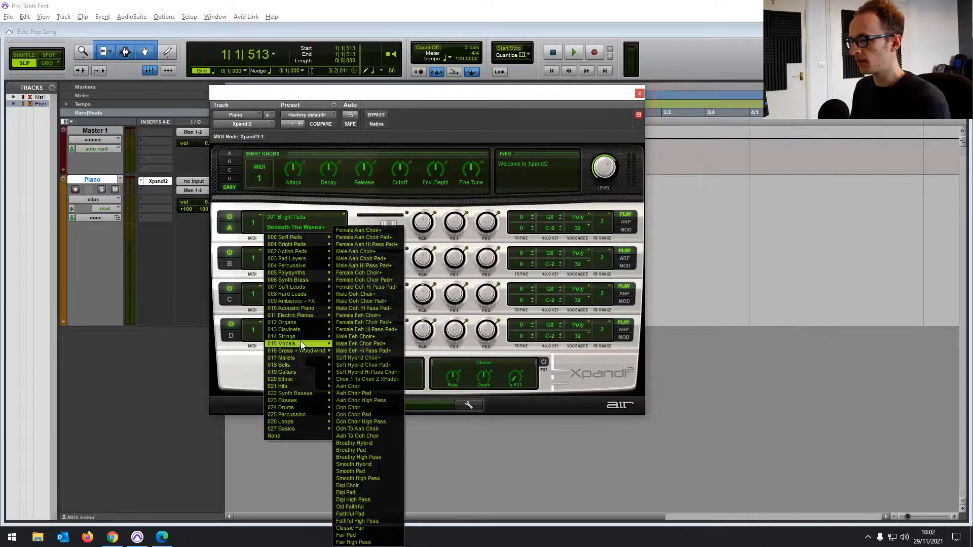
pyautogui.moveTo(290, 316)
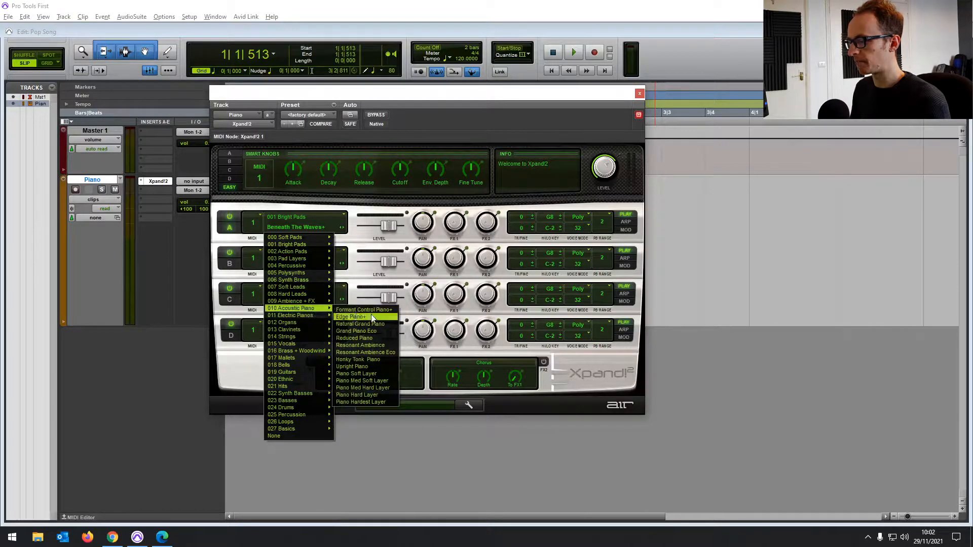
# Load the Natural Grand Piano patch in Xpand!2 and record-arm the Piano track
pyautogui.click(359, 324)
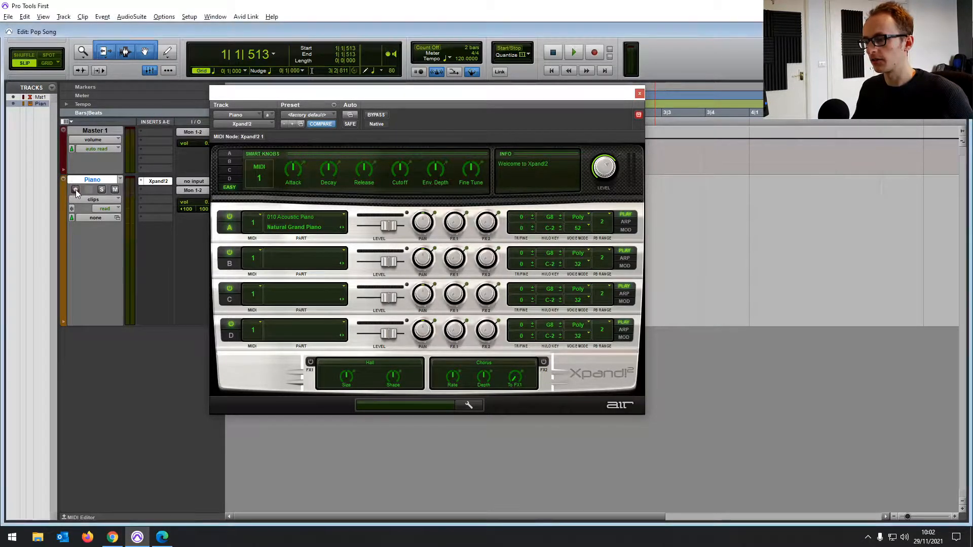
pyautogui.click(75, 189)
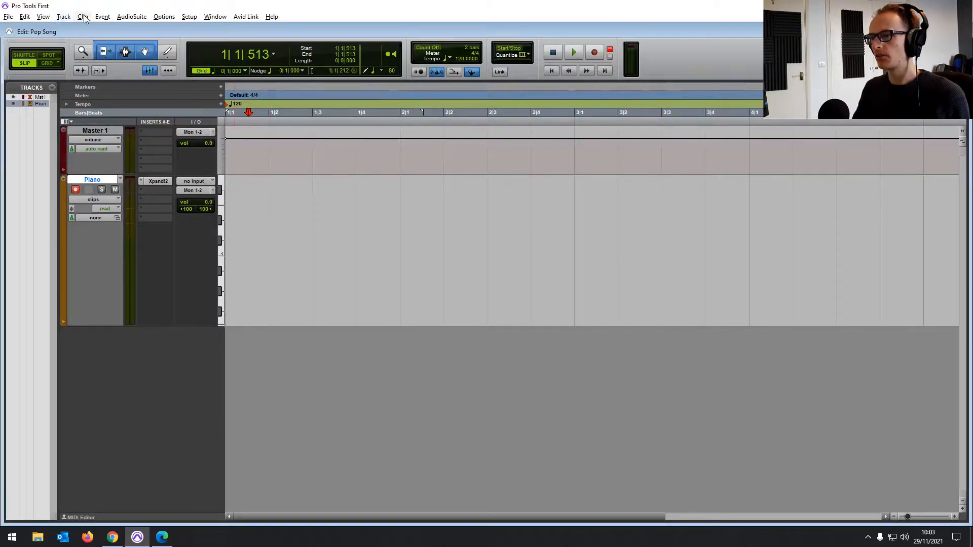
# Create a click track, return to the session start, and record the Piano-01 chord clip
pyautogui.click(64, 16)
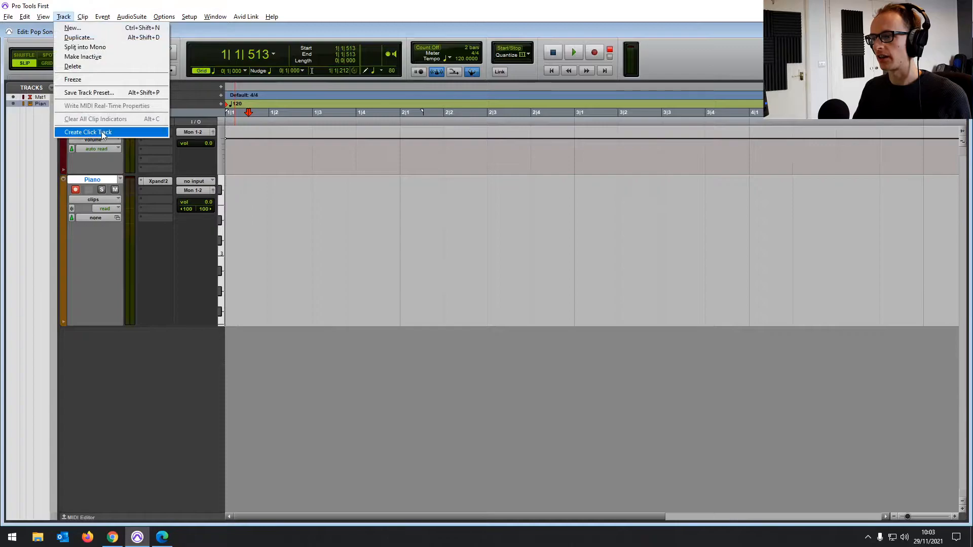
pyautogui.click(88, 132)
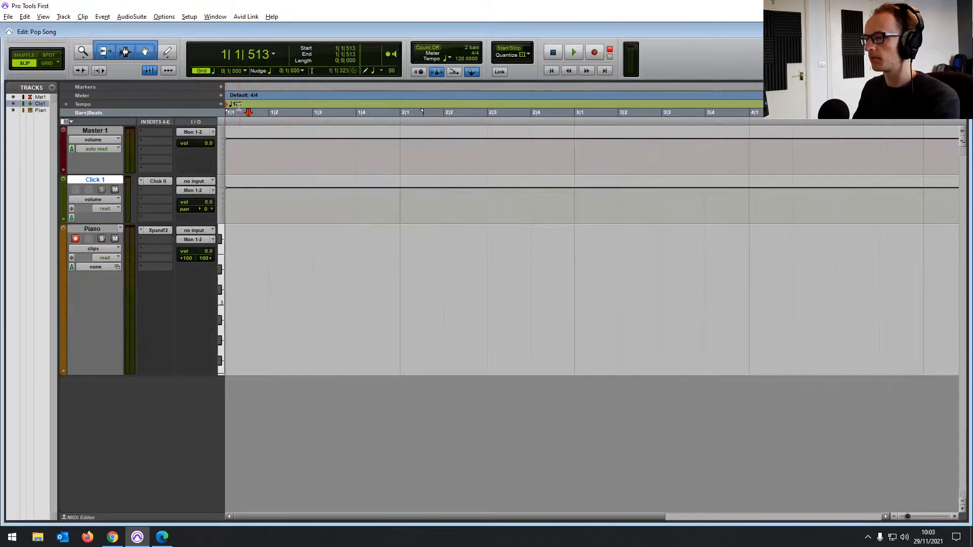
pyautogui.click(551, 70)
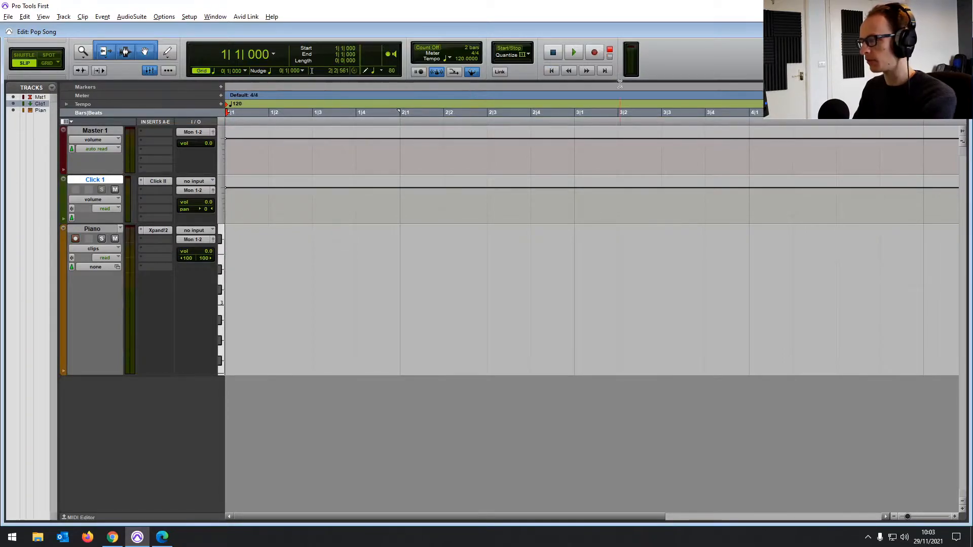
pyautogui.click(573, 52)
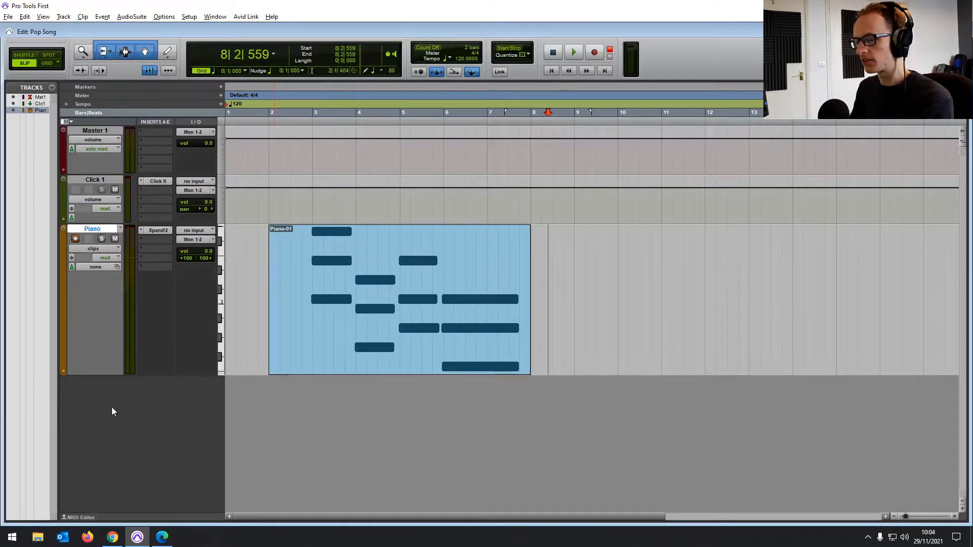
# Trim Piano-01 back to bar 1, lower Click 1 to about -10.6 dB, and play back
pyautogui.click(75, 238)
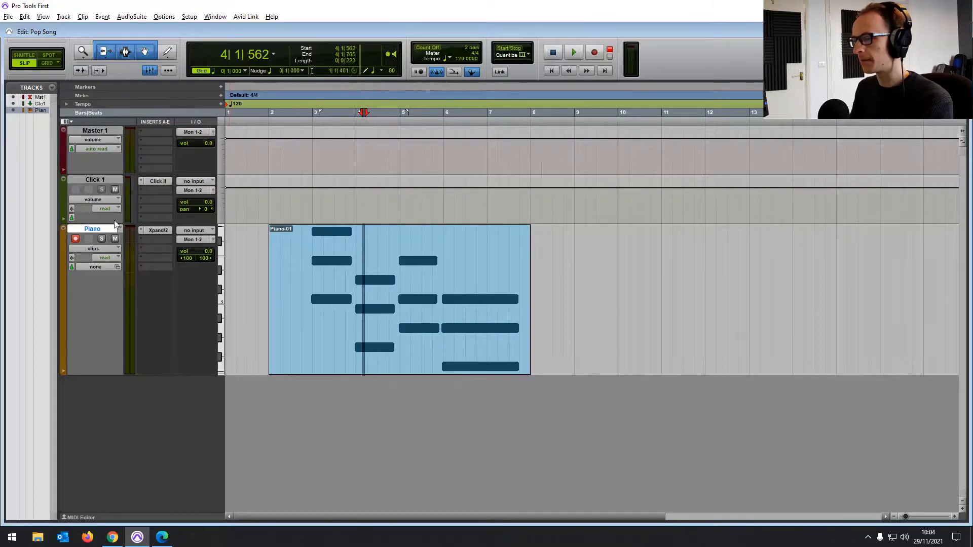
pyautogui.click(158, 230)
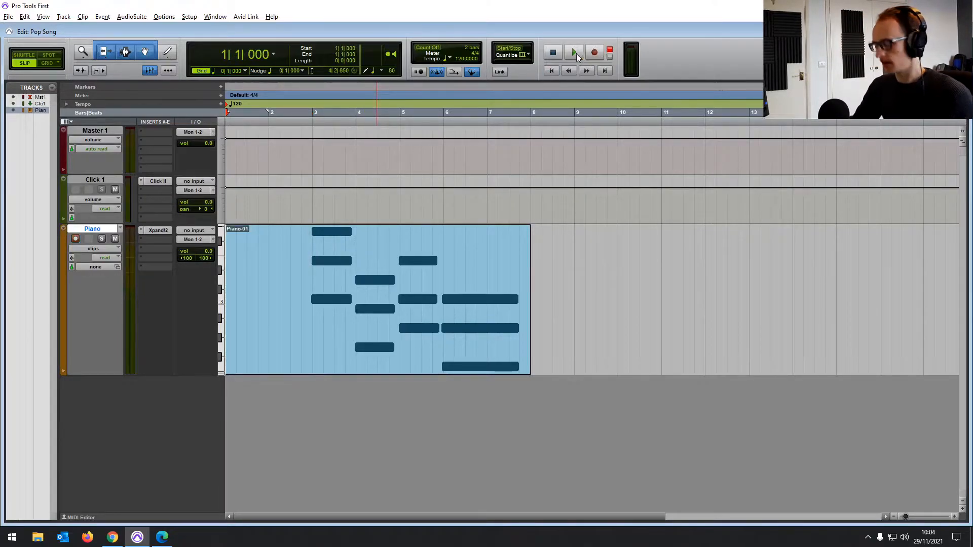
pyautogui.click(572, 52)
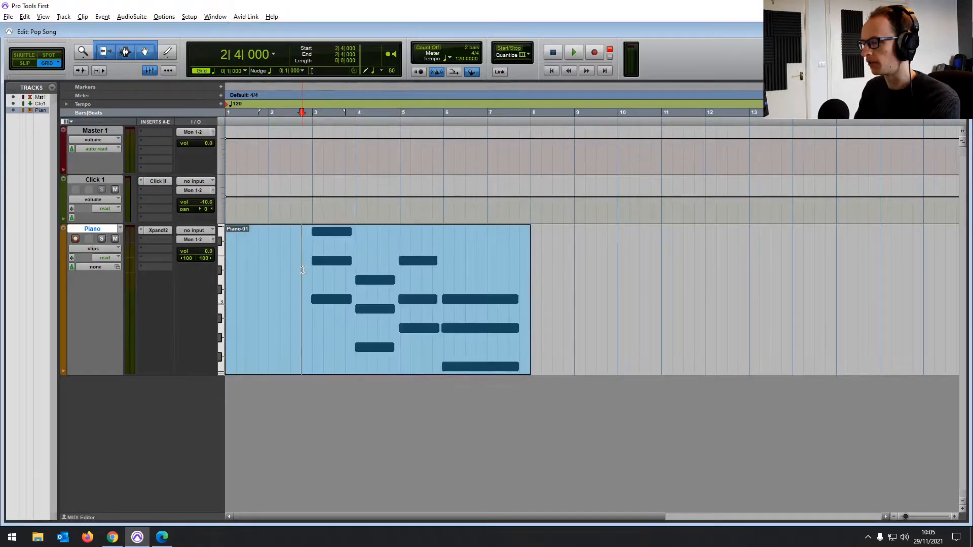
# Record a new piano take from bar 2 into Piano-01, then stop
pyautogui.click(309, 267)
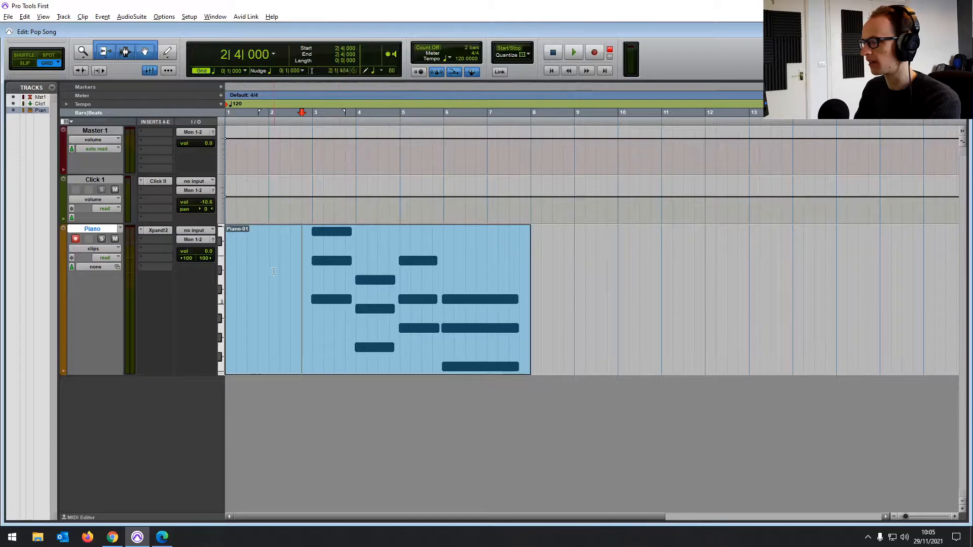
pyautogui.click(595, 53)
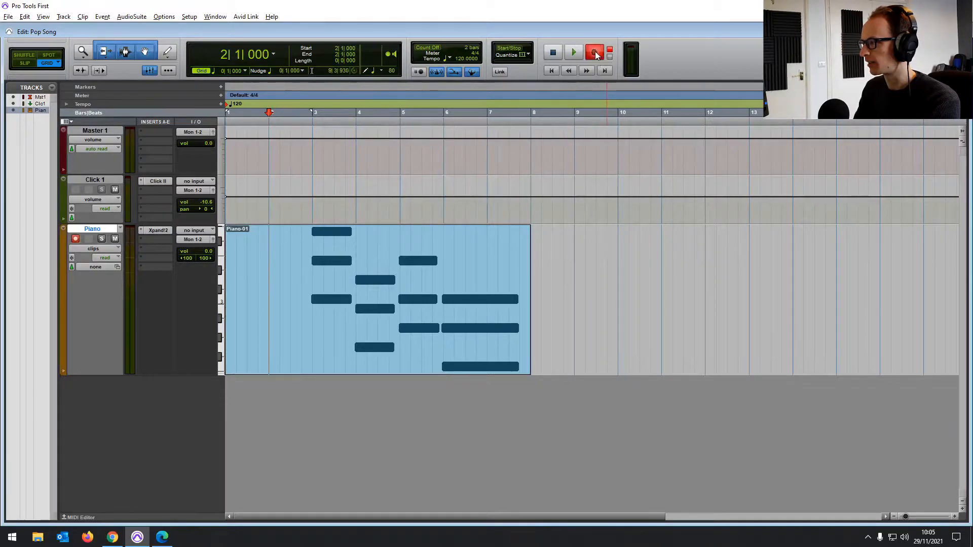
pyautogui.click(594, 52)
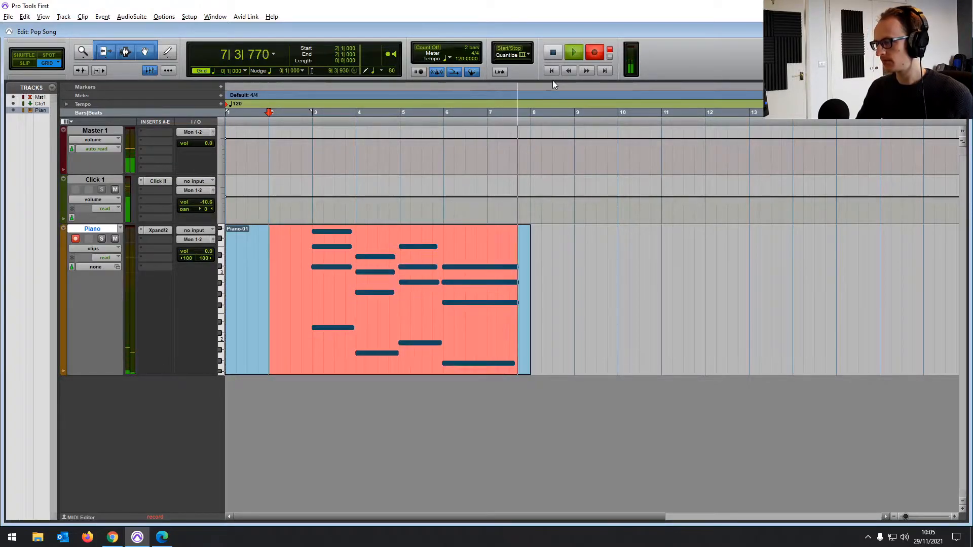
pyautogui.click(552, 52)
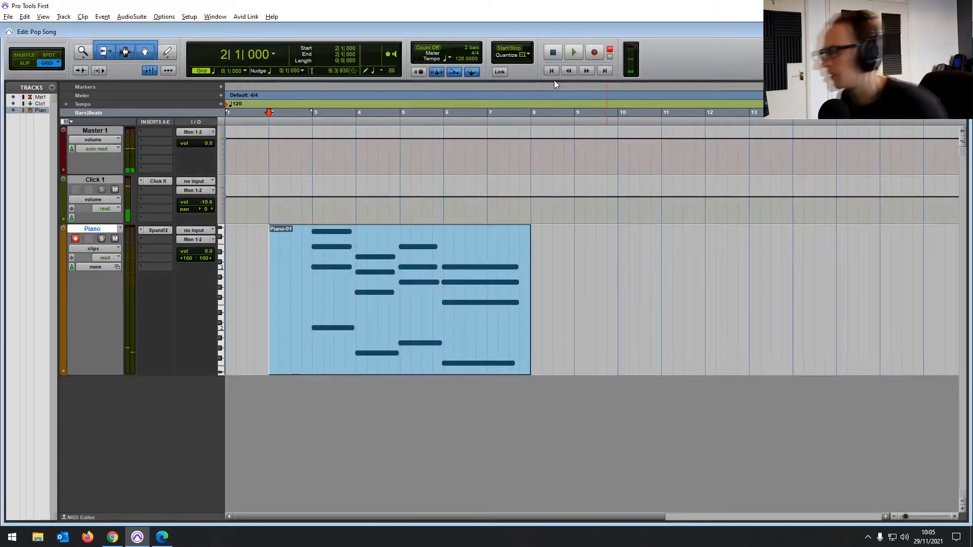
pyautogui.moveTo(456, 260)
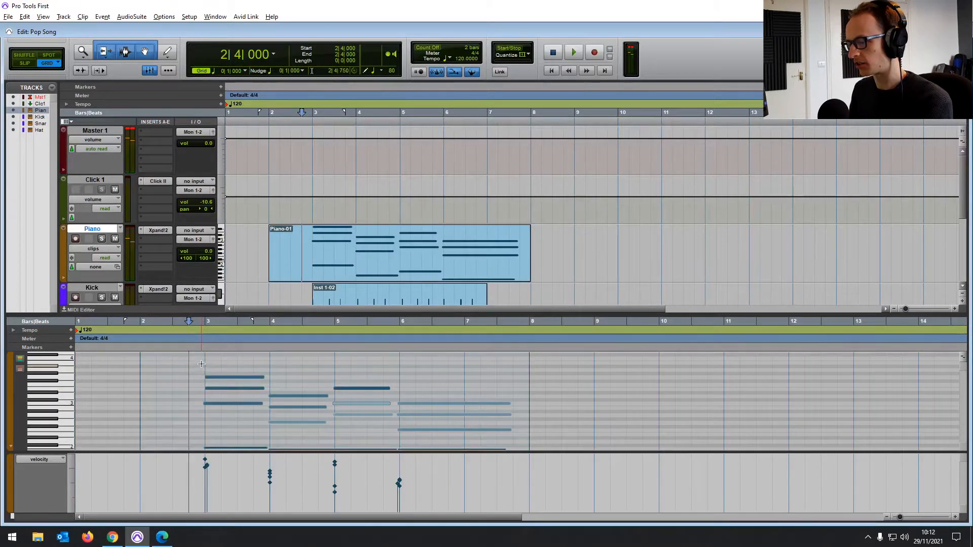
# Run the transport to record the Kick clip beneath Piano-01
pyautogui.click(572, 53)
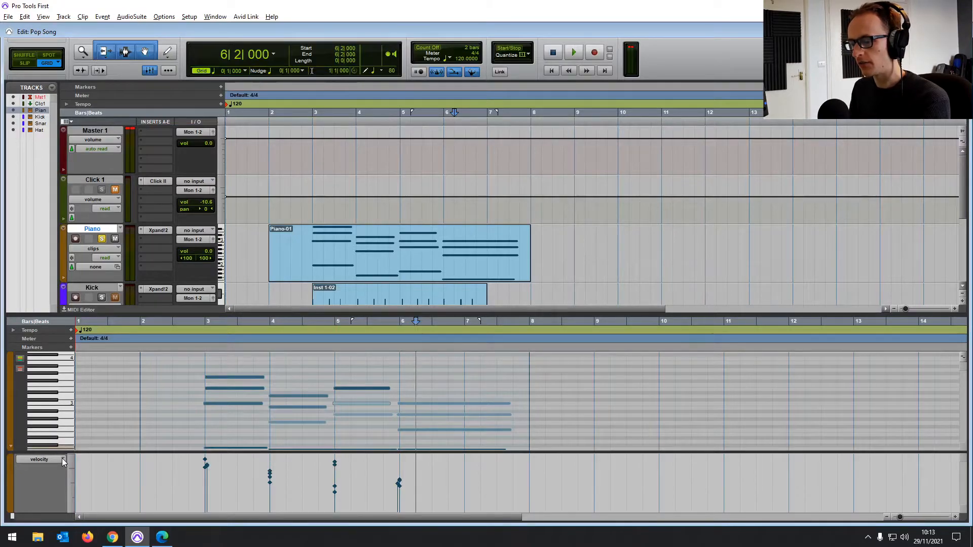
# Switch the Piano part's MIDI editor lane from velocity to pitch bend data
pyautogui.click(38, 459)
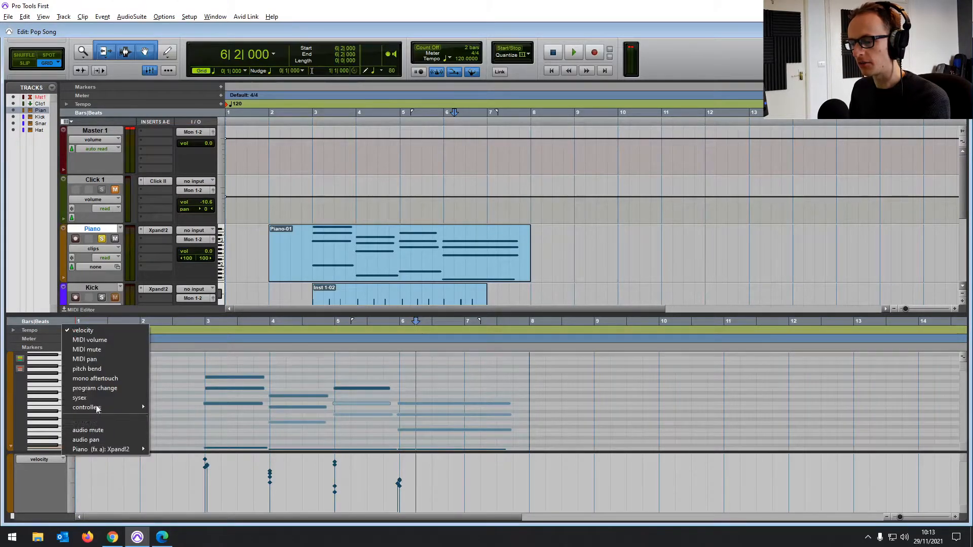
pyautogui.moveTo(85, 358)
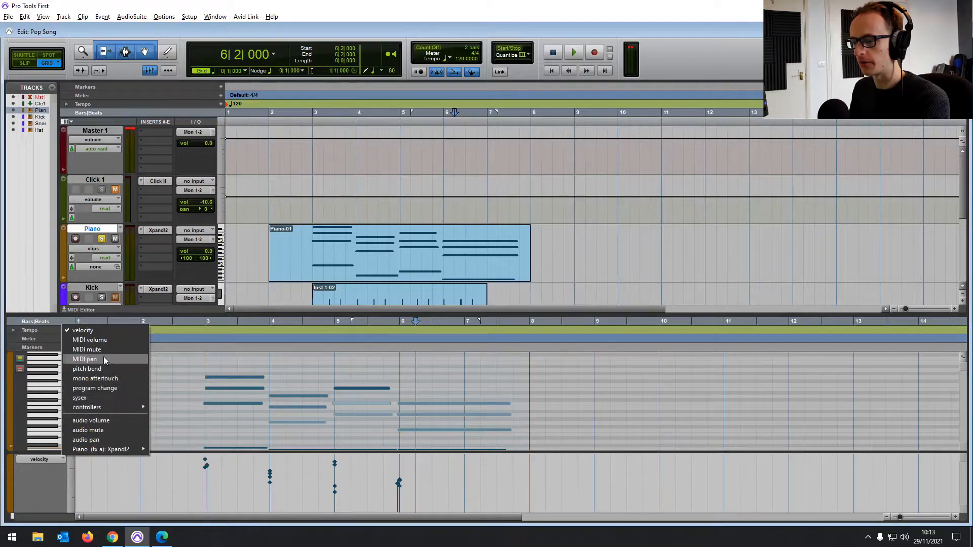
pyautogui.moveTo(91, 420)
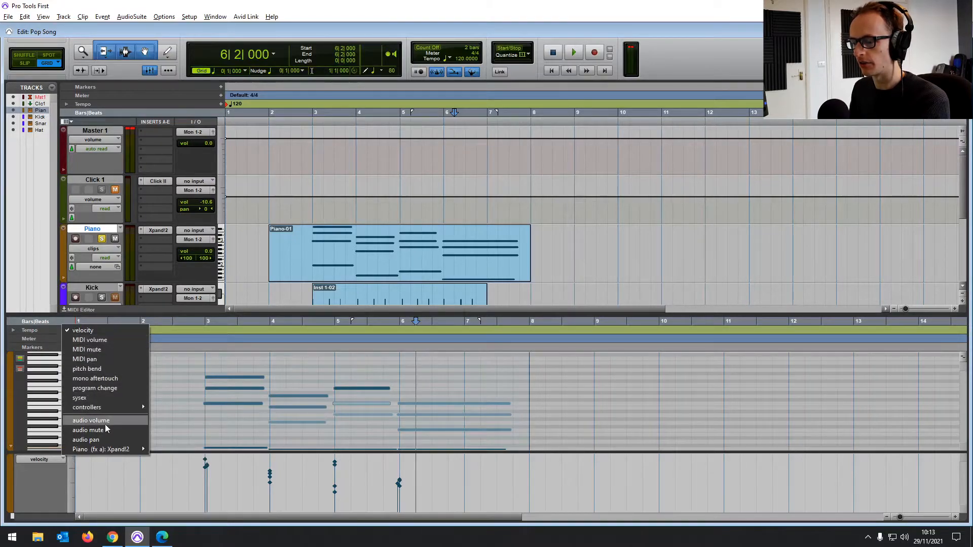
pyautogui.moveTo(109, 368)
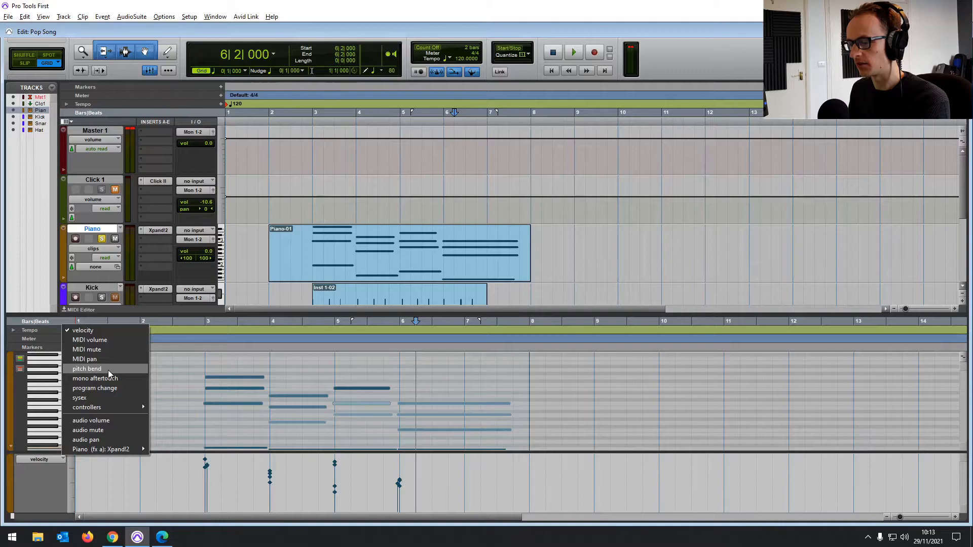
pyautogui.click(86, 369)
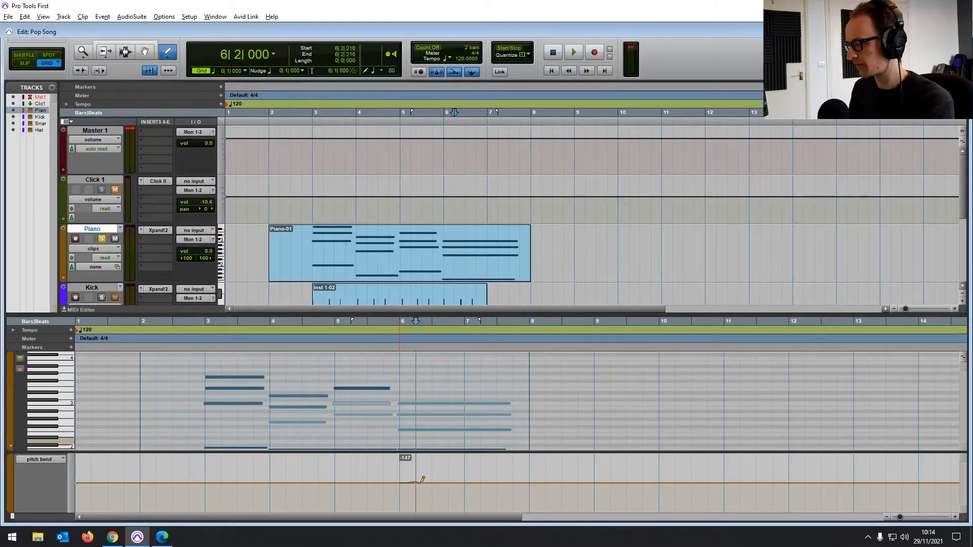
# Draw a wavy pitch bend curve on Piano near bars 6–8, then bring up the Kick part
pyautogui.moveTo(407, 483); pyautogui.dragTo(522, 483)
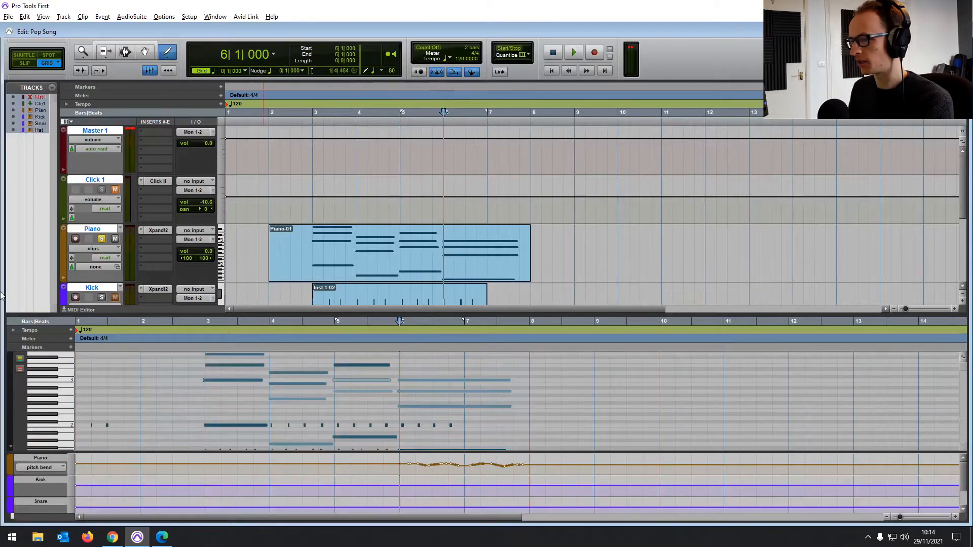
pyautogui.click(572, 52)
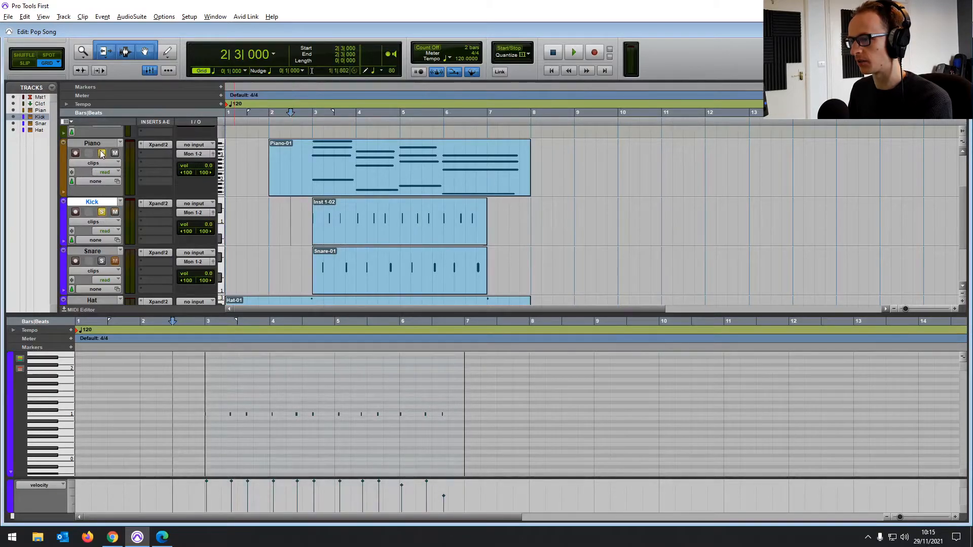
pyautogui.click(572, 52)
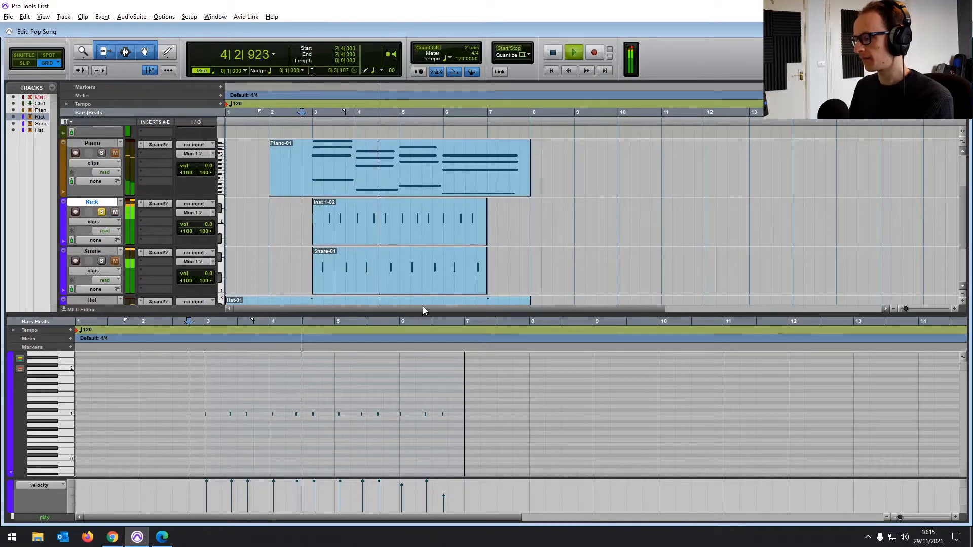
pyautogui.click(573, 52)
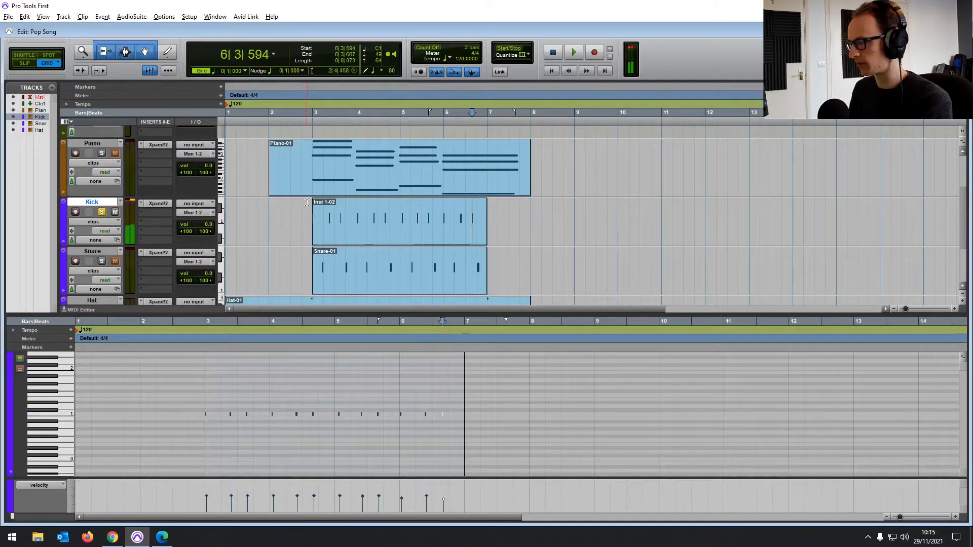
# Select all of the Kick part's notes in the MIDI editor
pyautogui.click(572, 53)
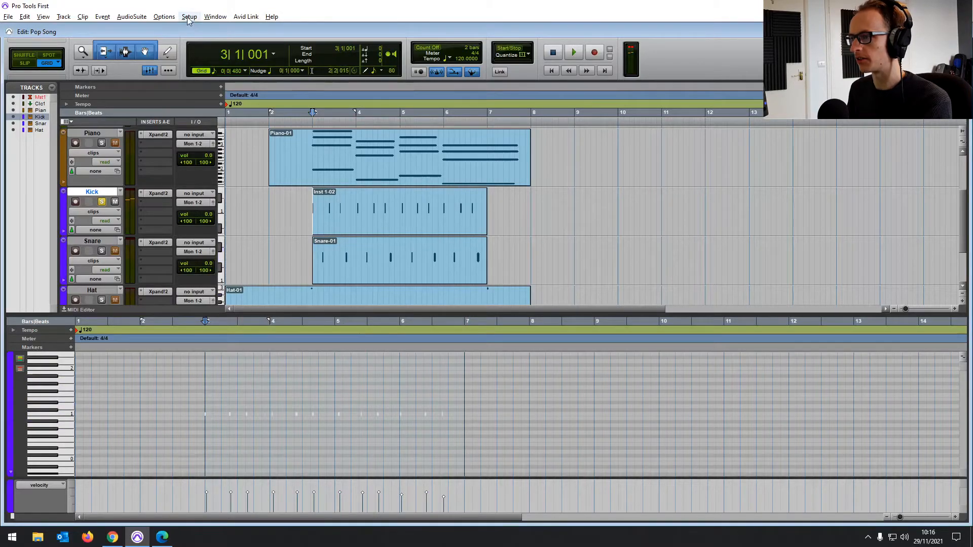
# Quantize the selected Kick notes to a 1/16-note grid on note starts, preserving durations
pyautogui.click(102, 16)
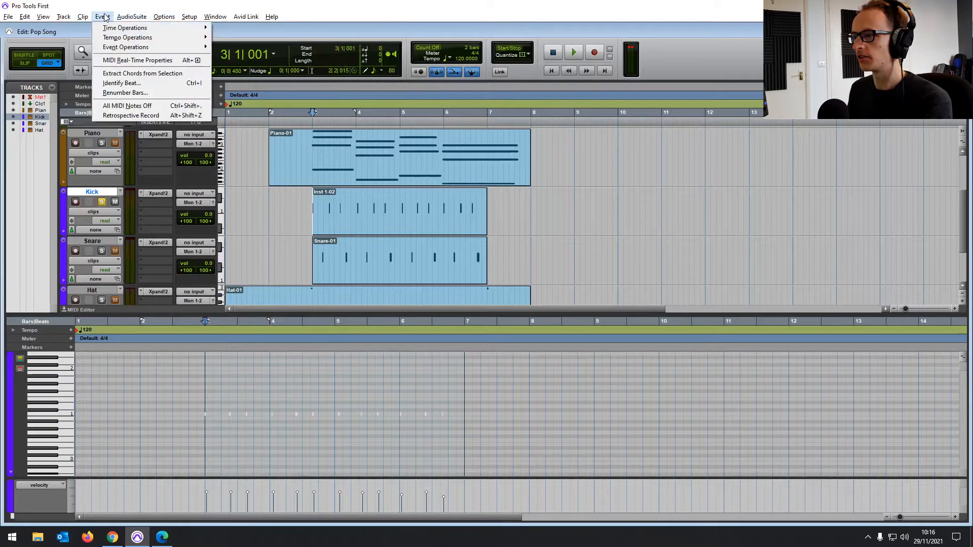
pyautogui.click(125, 47)
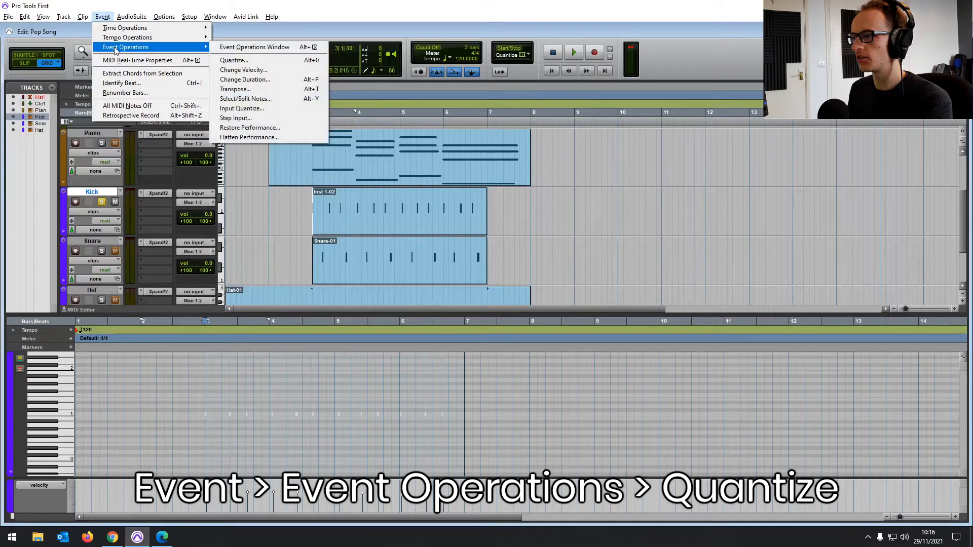
pyautogui.click(234, 59)
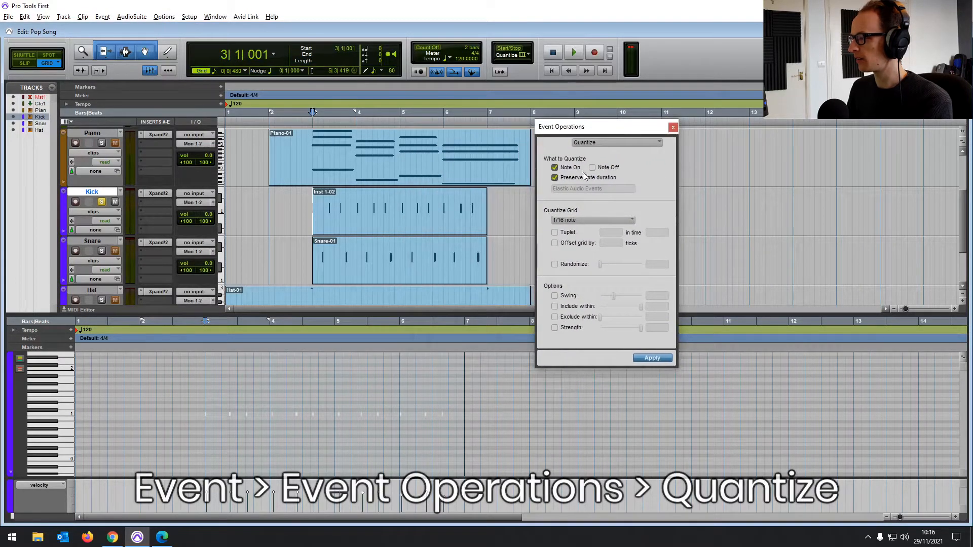
pyautogui.click(652, 358)
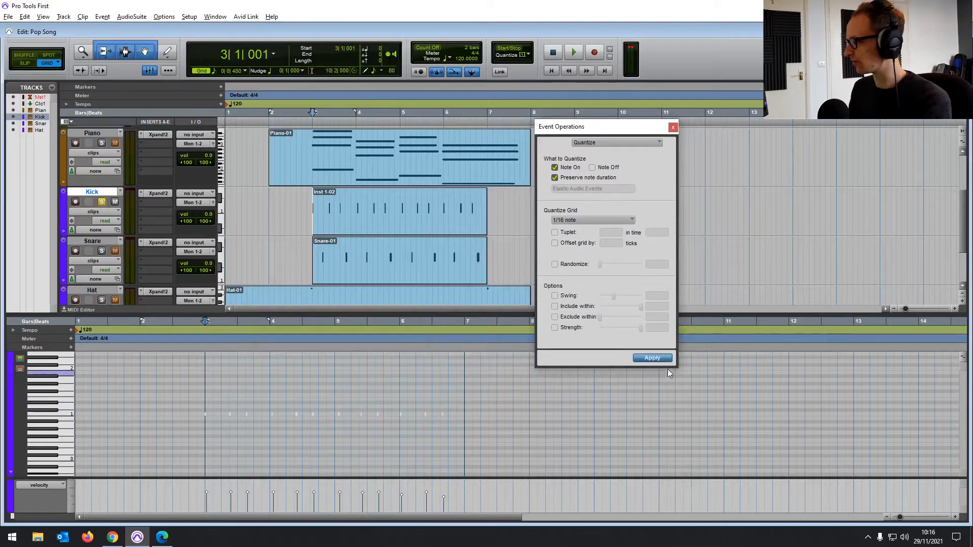
pyautogui.click(653, 358)
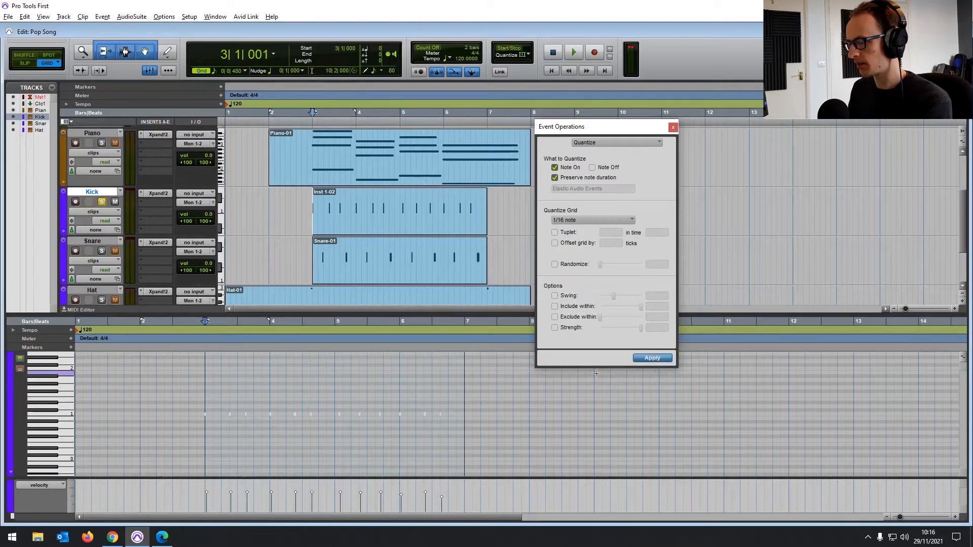
# Close the Quantize window and bring the Snare part's notes into the MIDI editor
pyautogui.click(672, 126)
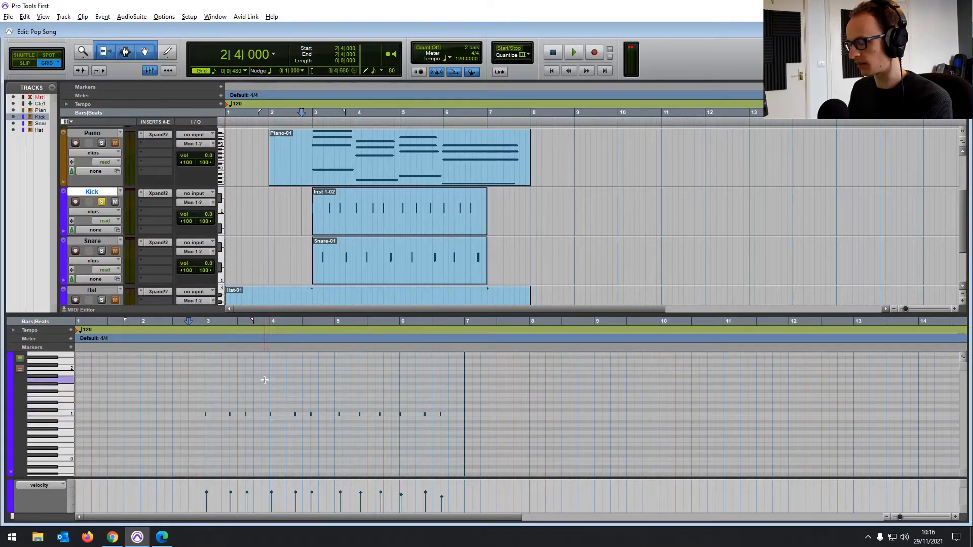
pyautogui.click(573, 52)
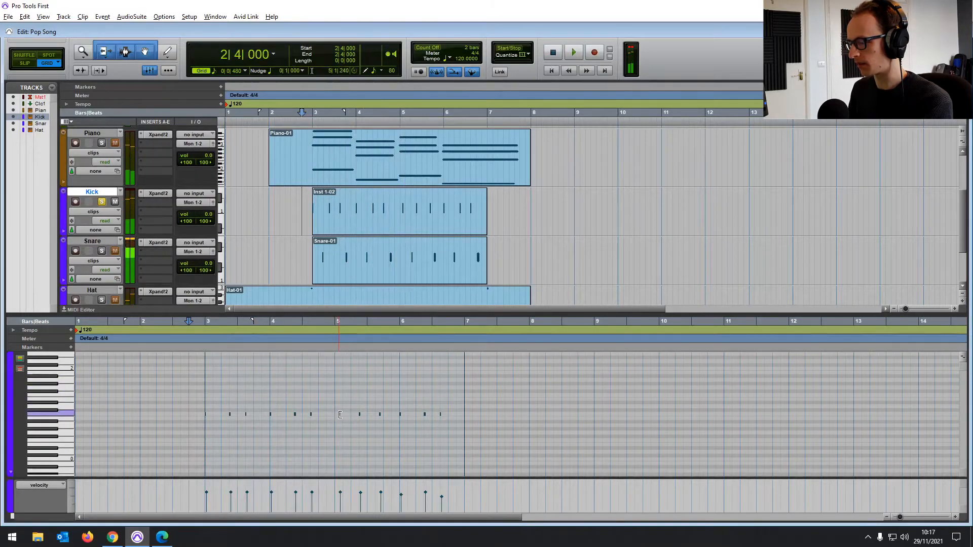
pyautogui.click(572, 52)
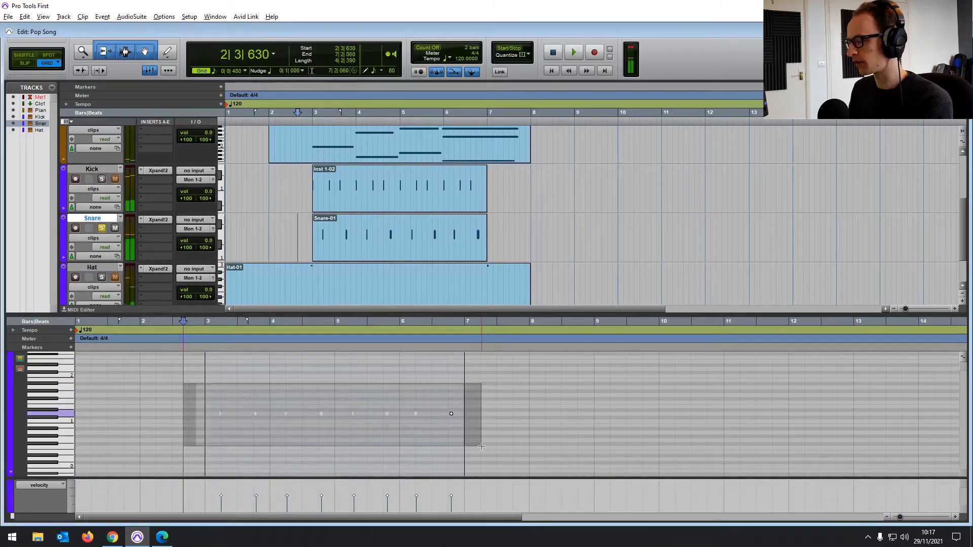
# Apply the 1/16-note Quantize from Event Operations to the selected Snare notes
pyautogui.click(131, 16)
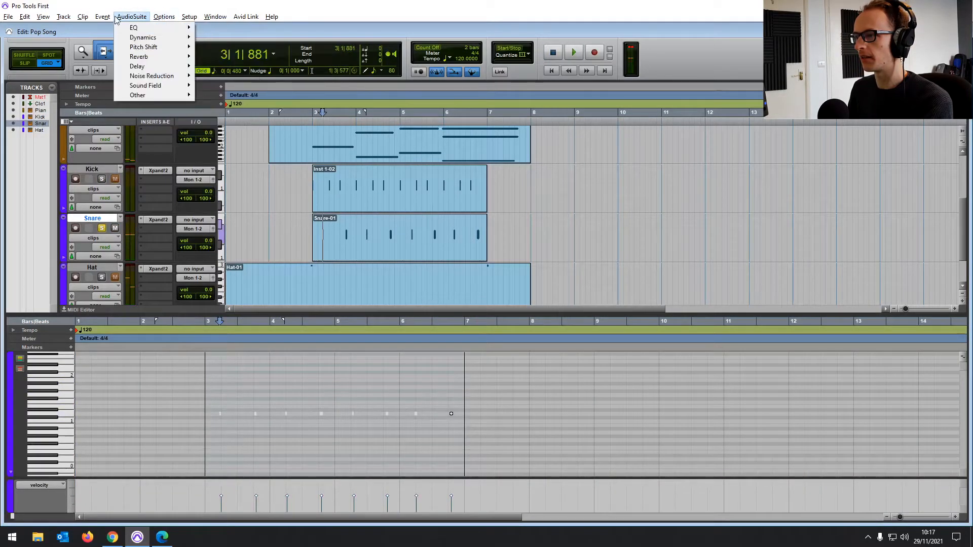
pyautogui.click(102, 17)
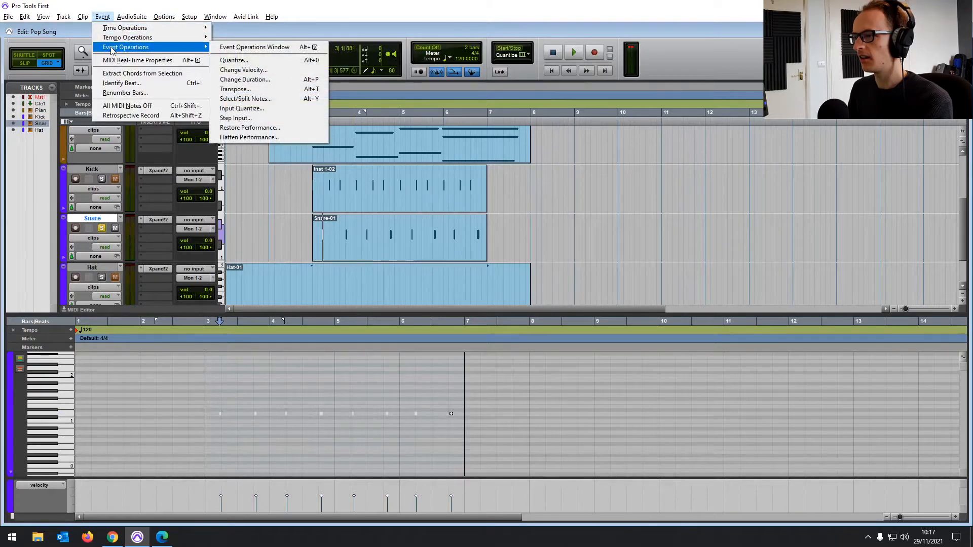
pyautogui.click(320, 6)
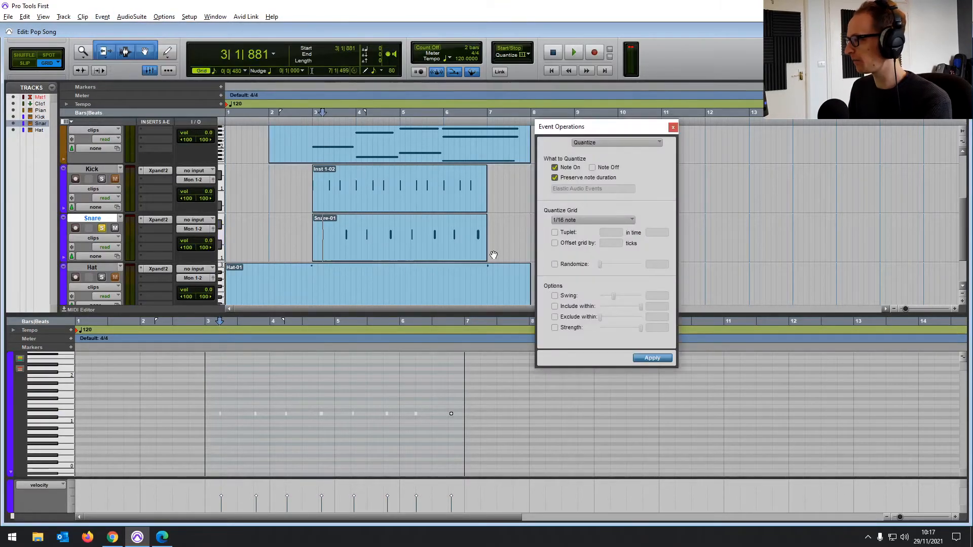
pyautogui.click(652, 358)
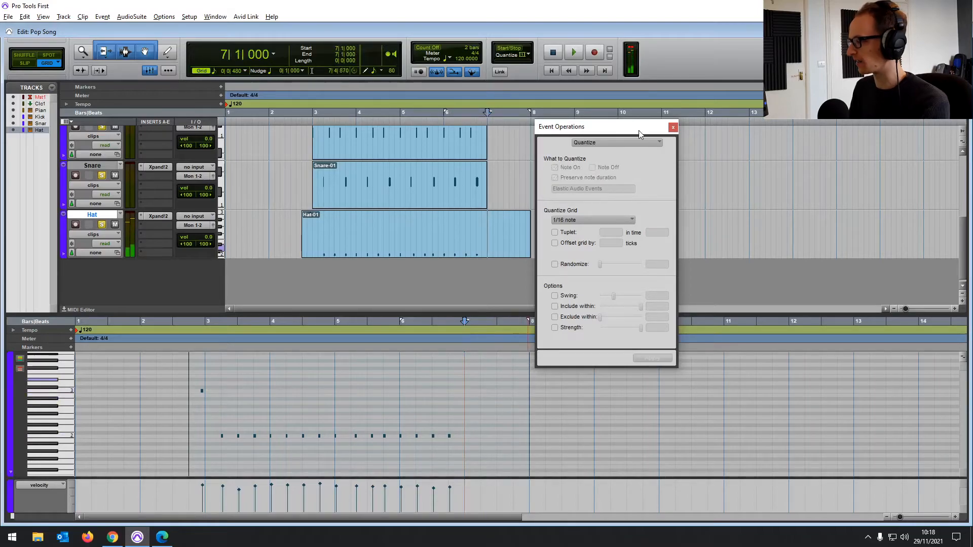
# Close the Quantize window, hide the MIDI editor, and open the Piano clip's notes
pyautogui.click(673, 127)
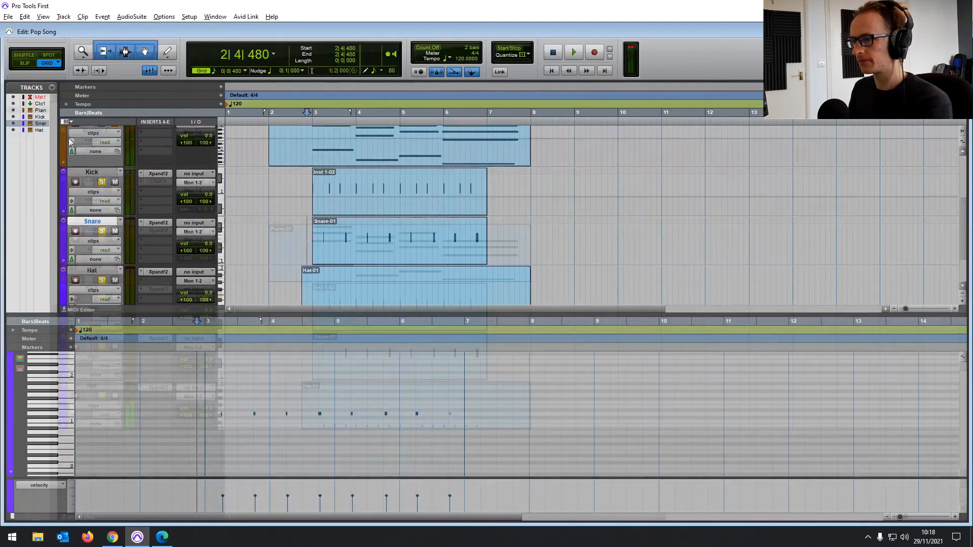
pyautogui.click(573, 52)
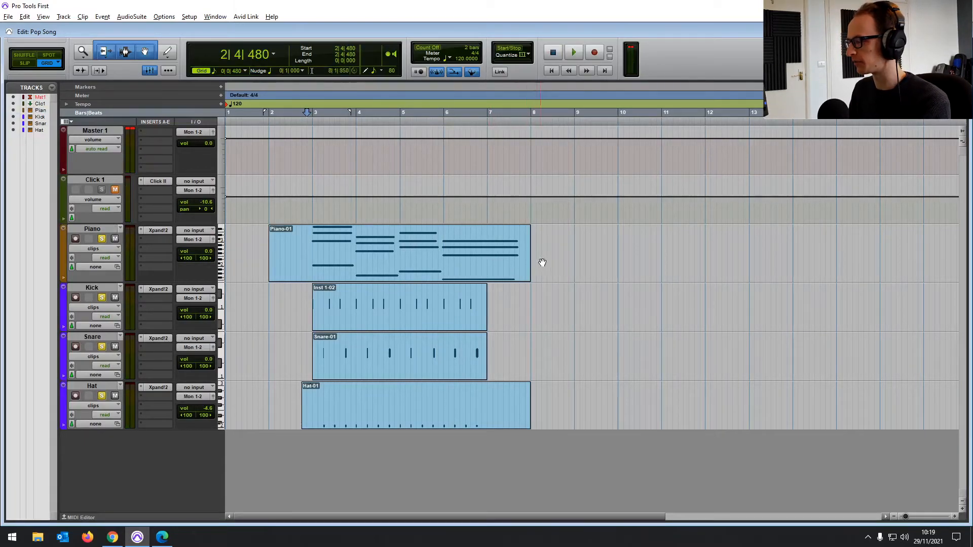
pyautogui.click(398, 255)
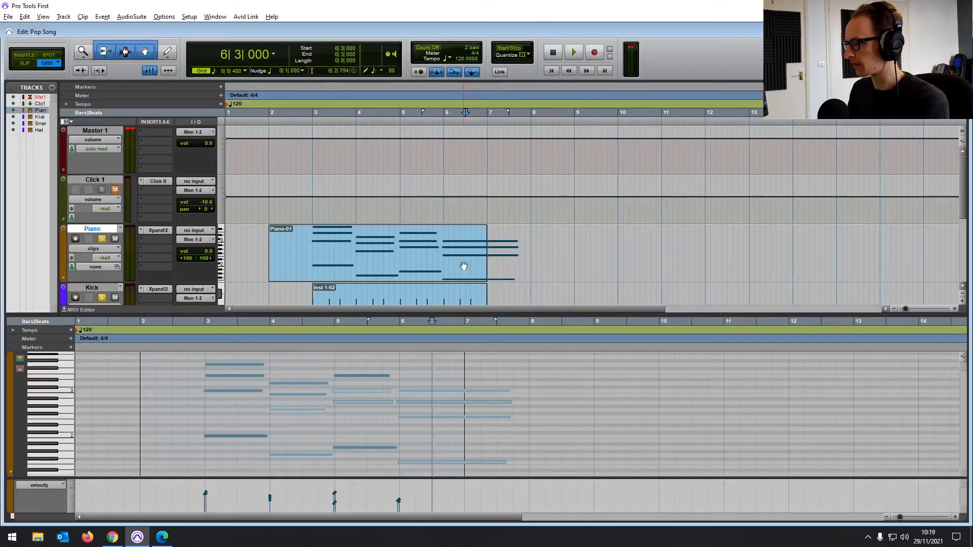
pyautogui.rightClick(464, 267)
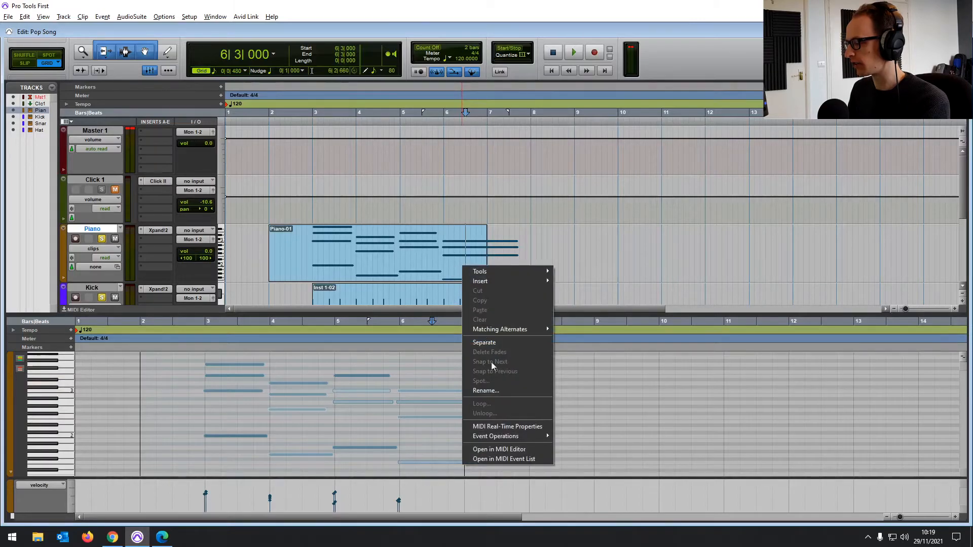
pyautogui.moveTo(596, 319)
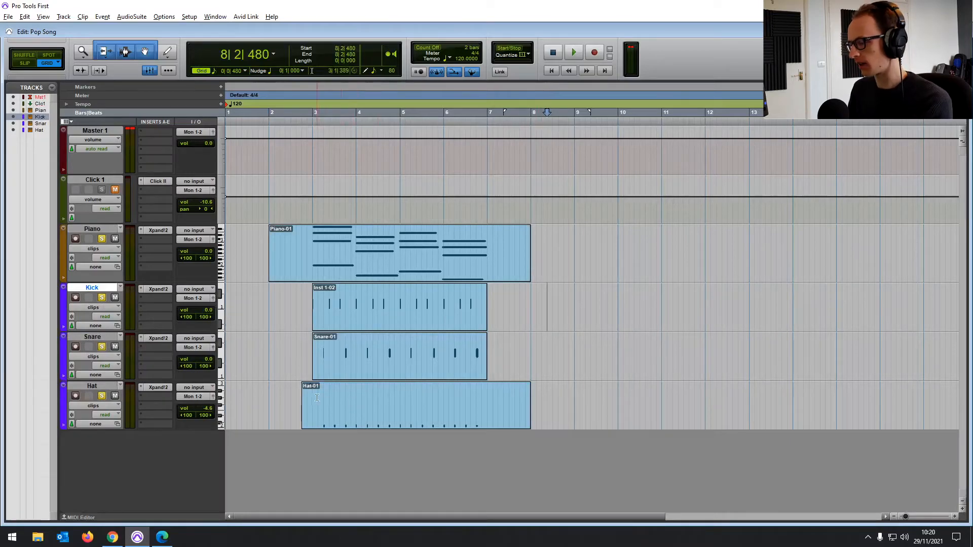
# Trim the four clips to start at bar 3 and duplicate the block repeatedly with Ctrl+D
pyautogui.rightClick(322, 402)
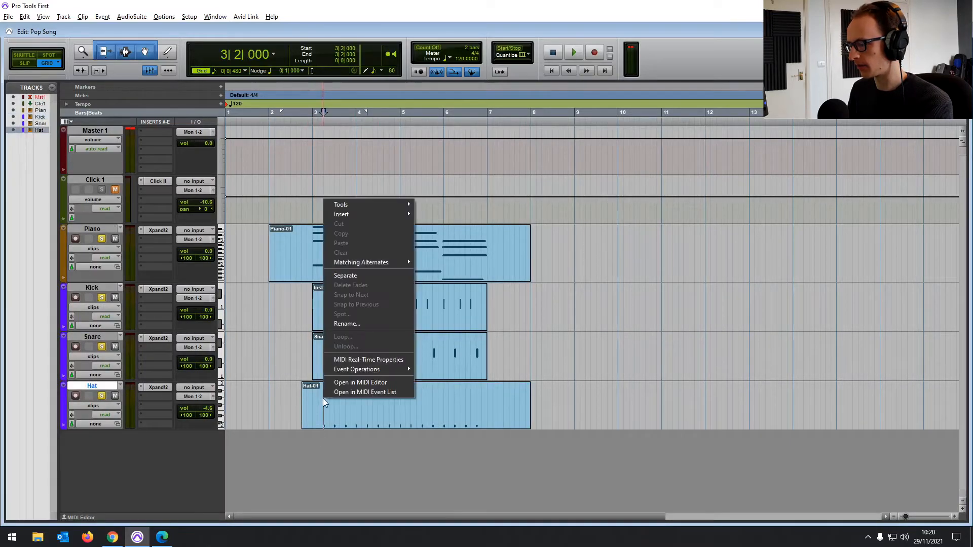
pyautogui.click(360, 382)
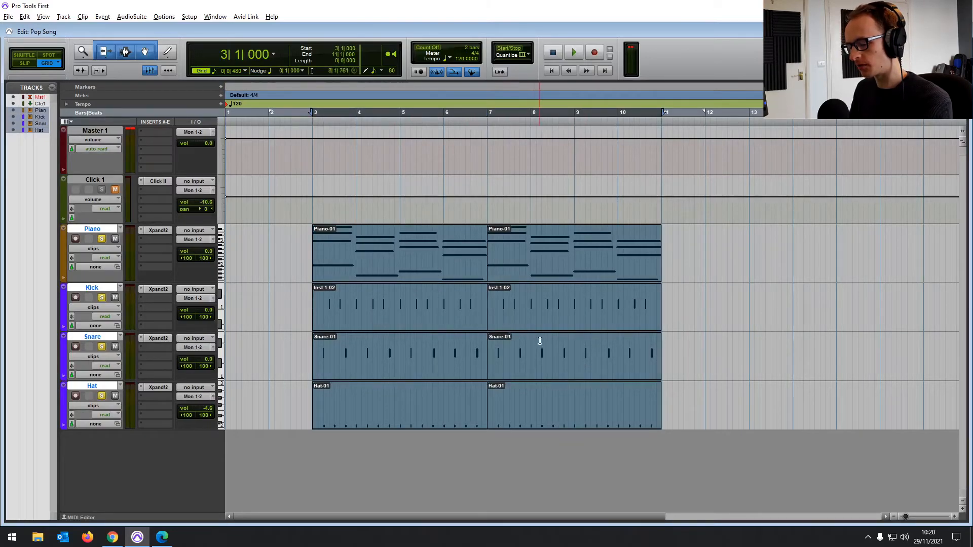
pyautogui.press('ctrl+d')
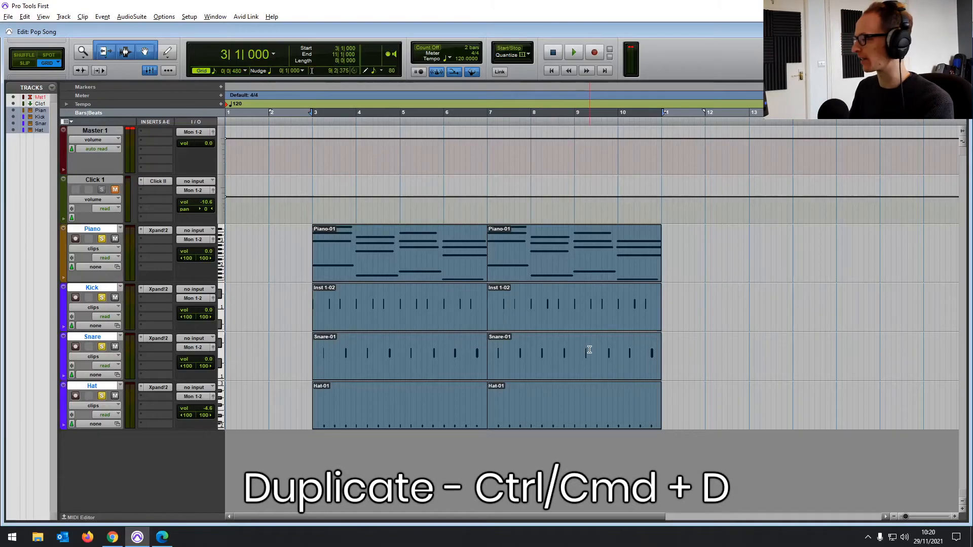
pyautogui.press('ctrl+d')
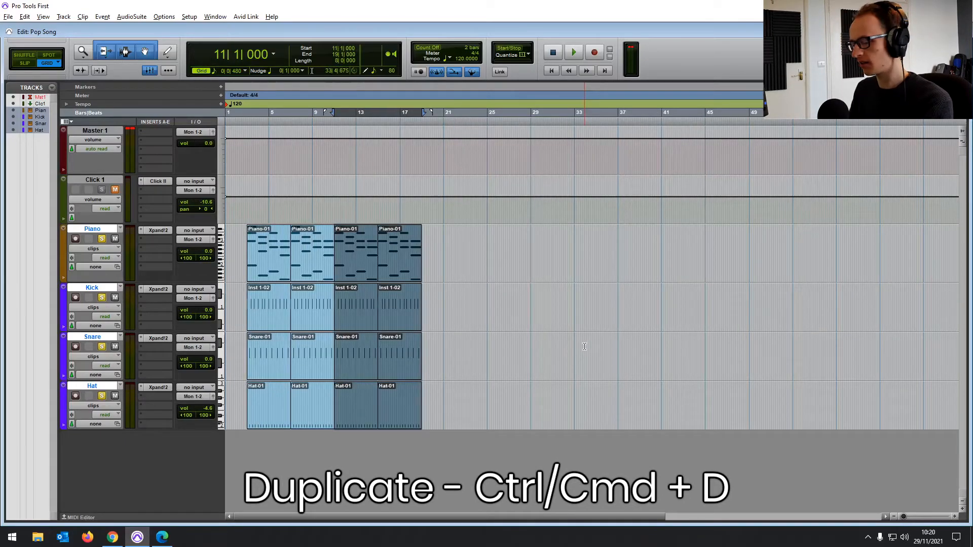
pyautogui.press('ctrl+d')
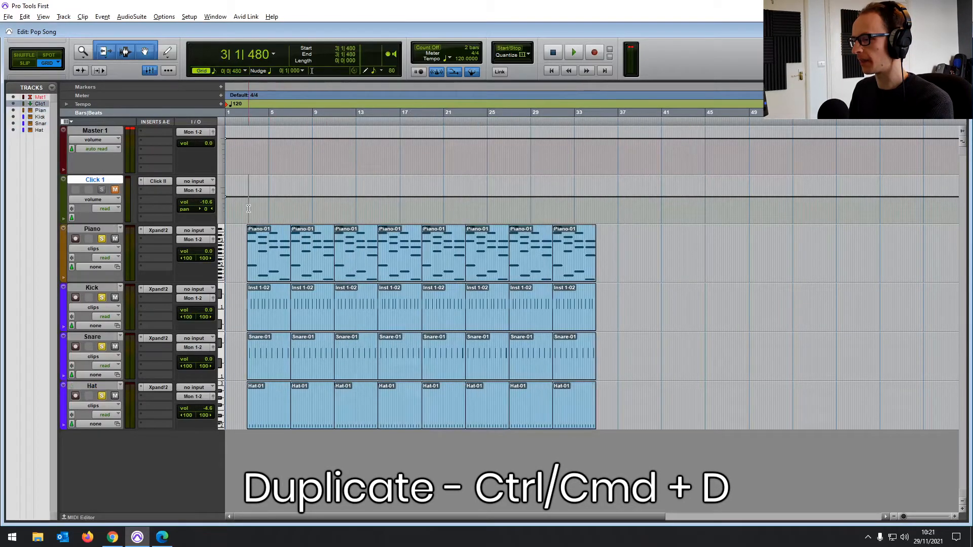
pyautogui.press('ctrl+d')
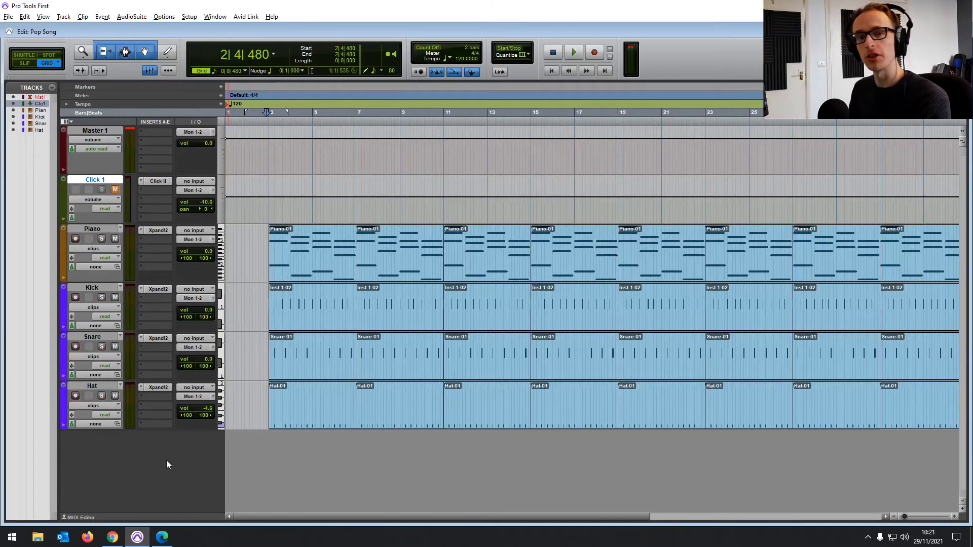
# Create a new MIDI track, MIDI 1, through the New Tracks dialog
pyautogui.click(63, 16)
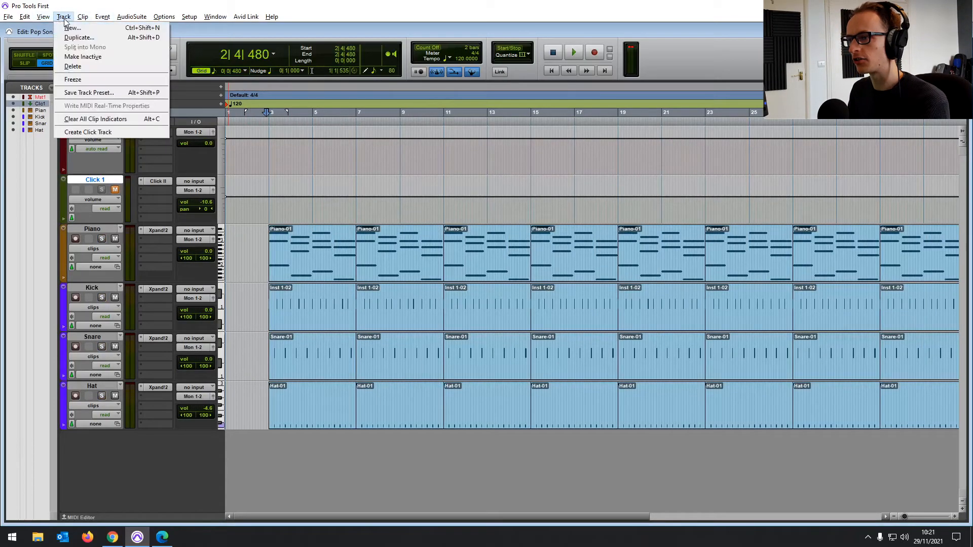
pyautogui.click(72, 28)
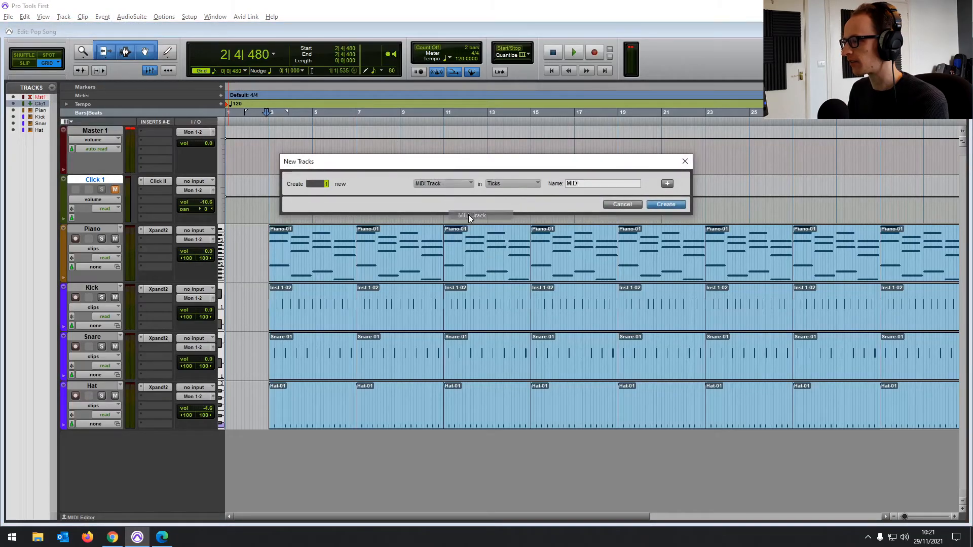
pyautogui.click(665, 204)
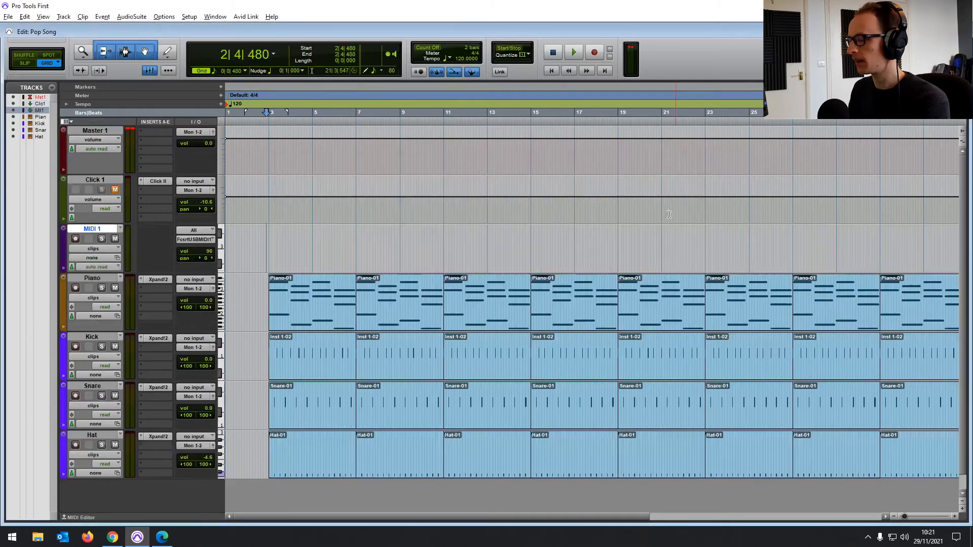
pyautogui.click(334, 113)
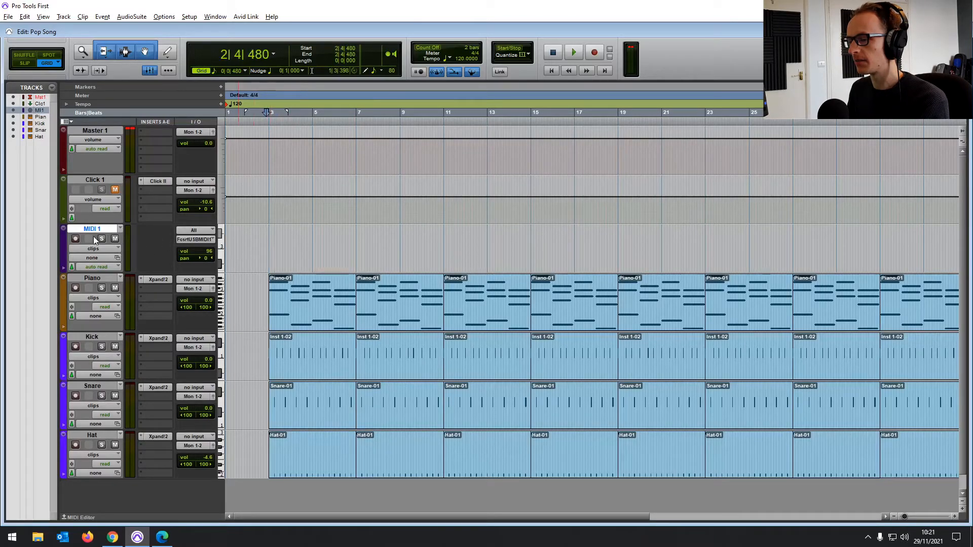
# Record-arm and solo MIDI 1, arm transport record, and record a short clip near bar 1
pyautogui.click(594, 52)
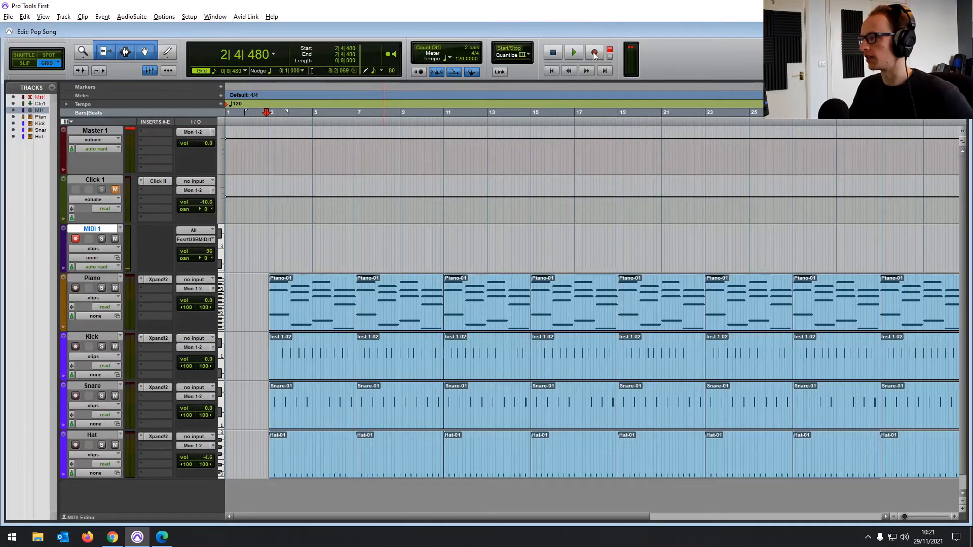
pyautogui.click(594, 53)
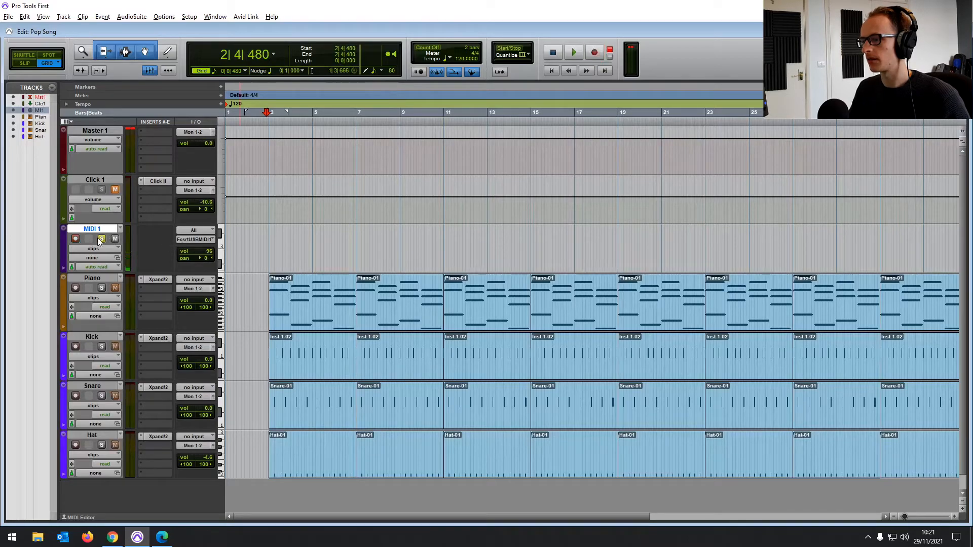
pyautogui.click(572, 51)
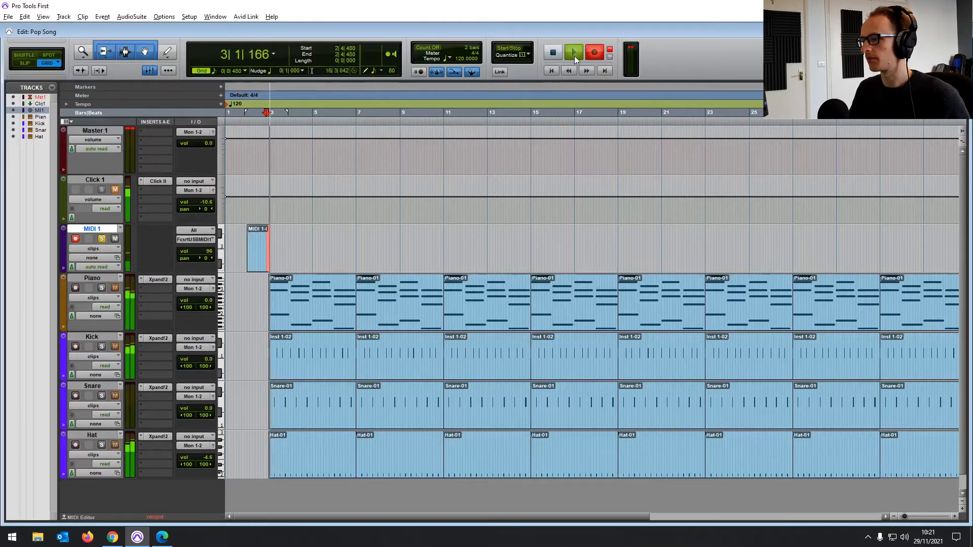
pyautogui.click(573, 52)
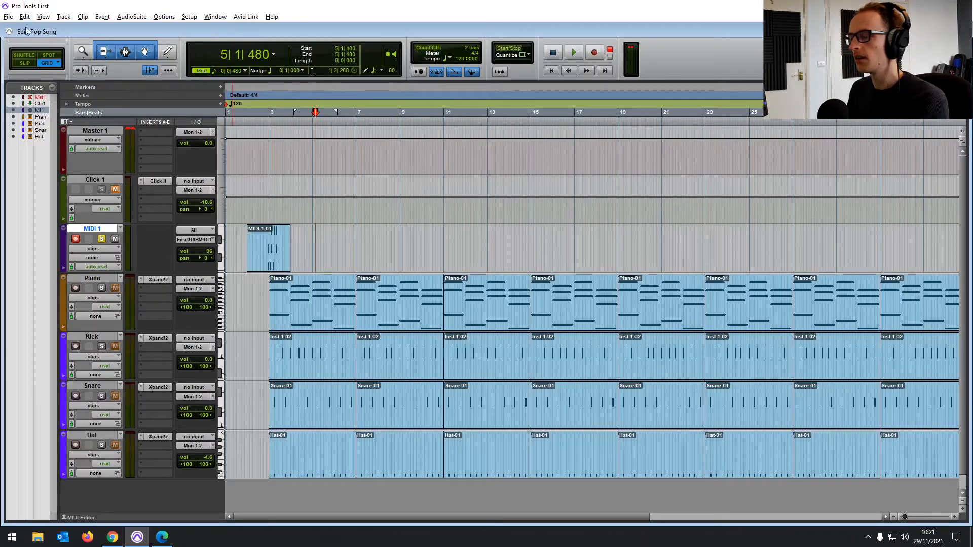
# Import a MIDI file onto new MIDI tracks at Session Start, leaving tempo-map and removal options unchecked
pyautogui.click(9, 16)
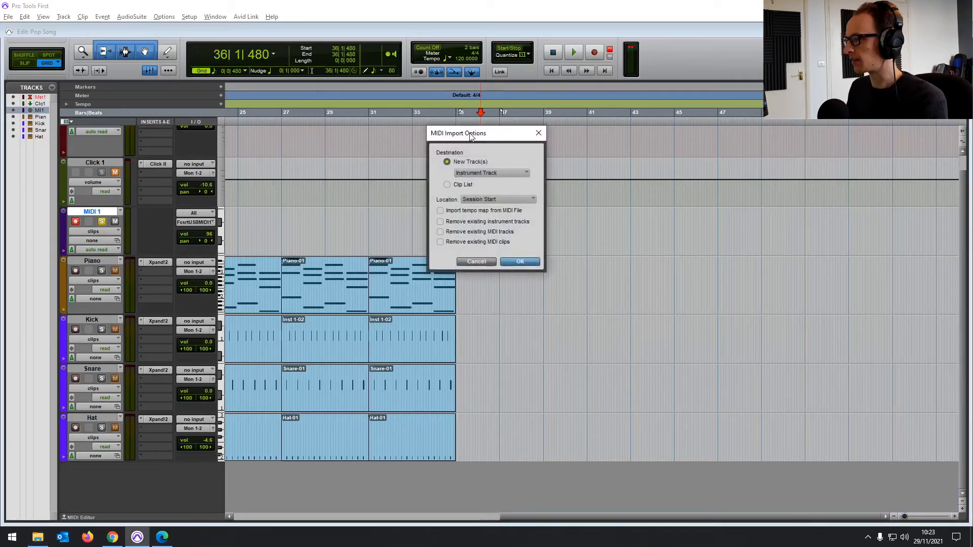
pyautogui.moveTo(458, 162)
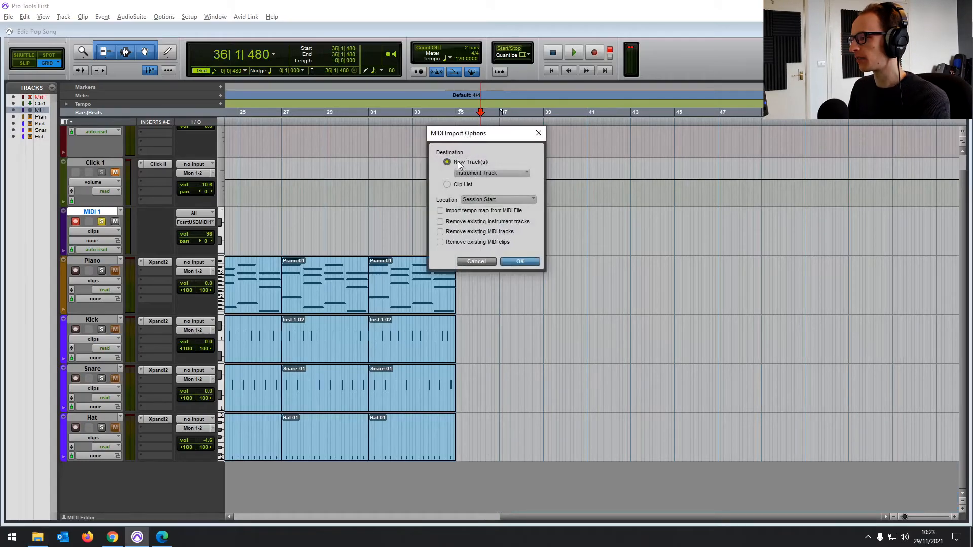
pyautogui.click(490, 173)
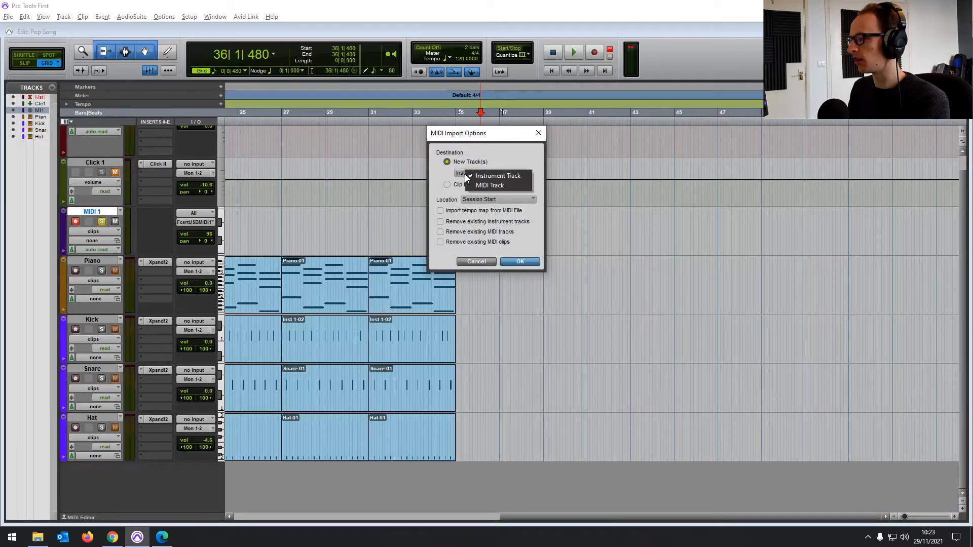
pyautogui.moveTo(490, 186)
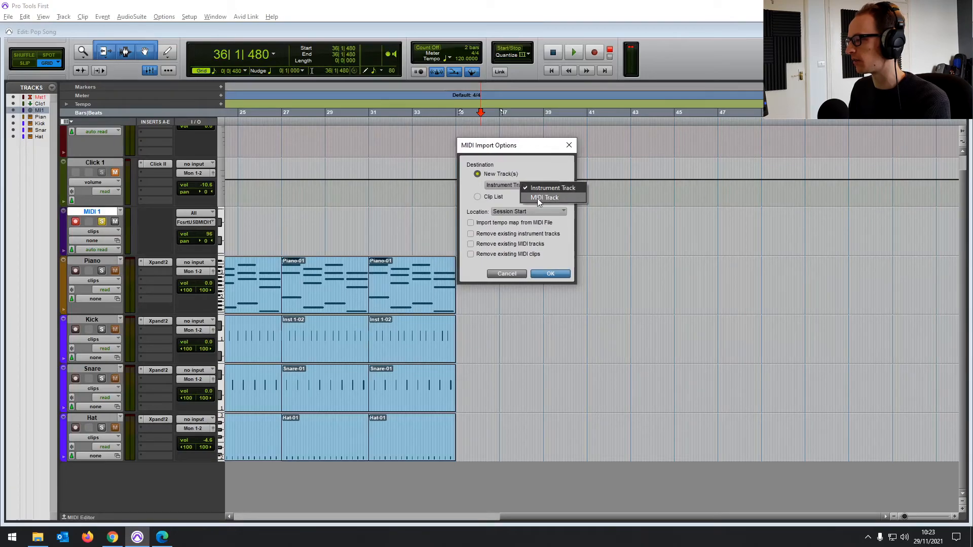
pyautogui.click(544, 197)
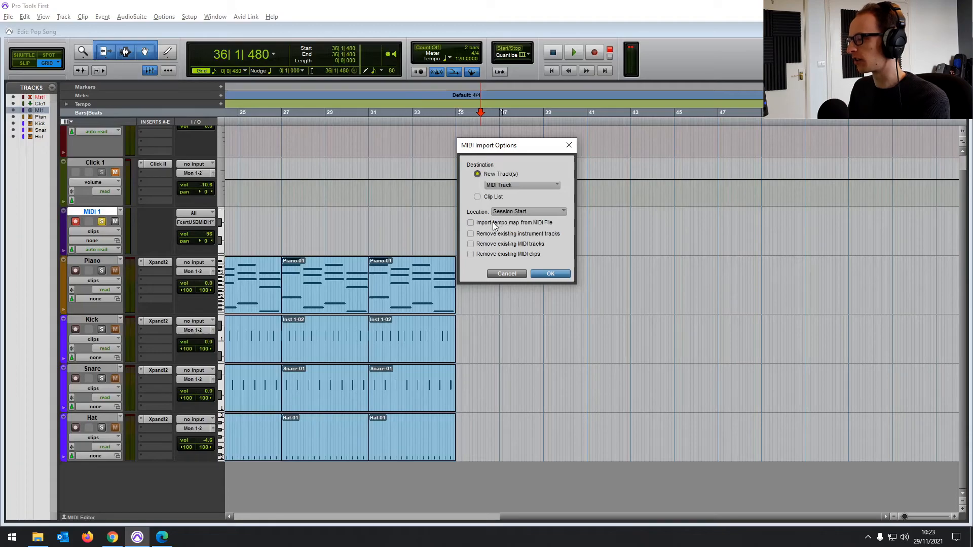
pyautogui.click(528, 210)
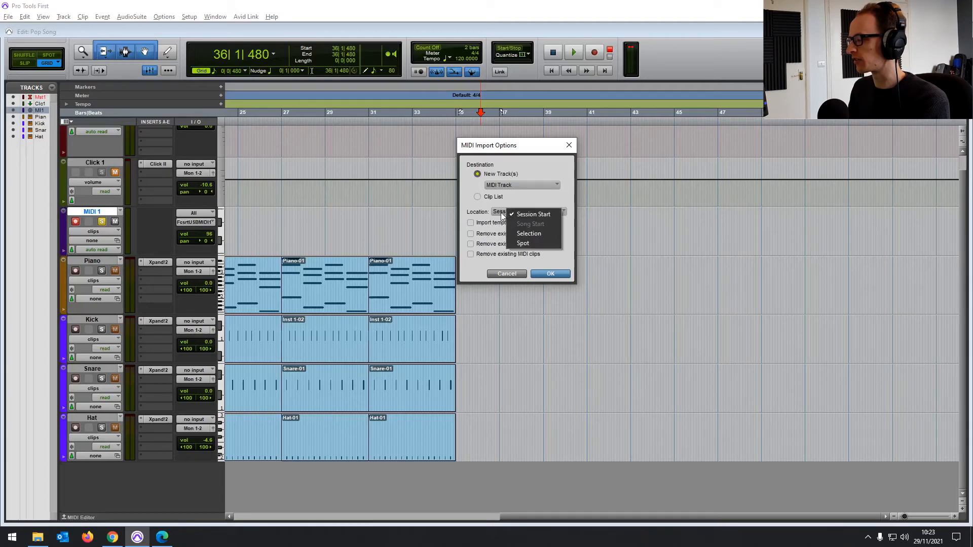
pyautogui.click(533, 214)
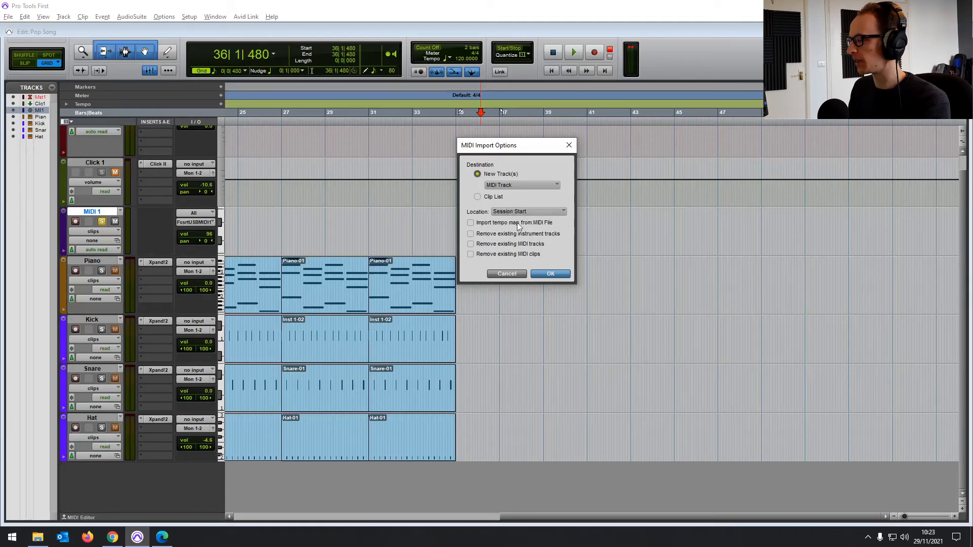
pyautogui.click(470, 222)
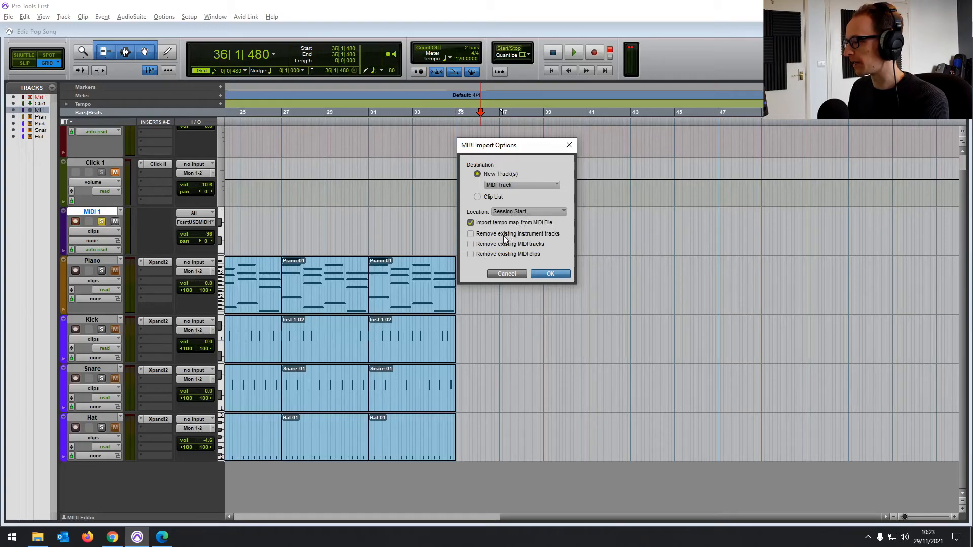
pyautogui.click(471, 233)
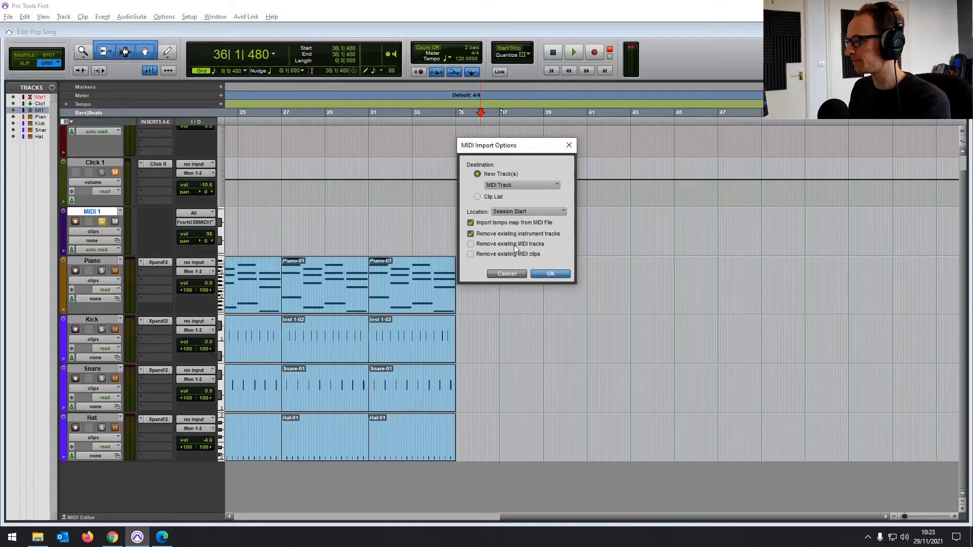
pyautogui.click(470, 222)
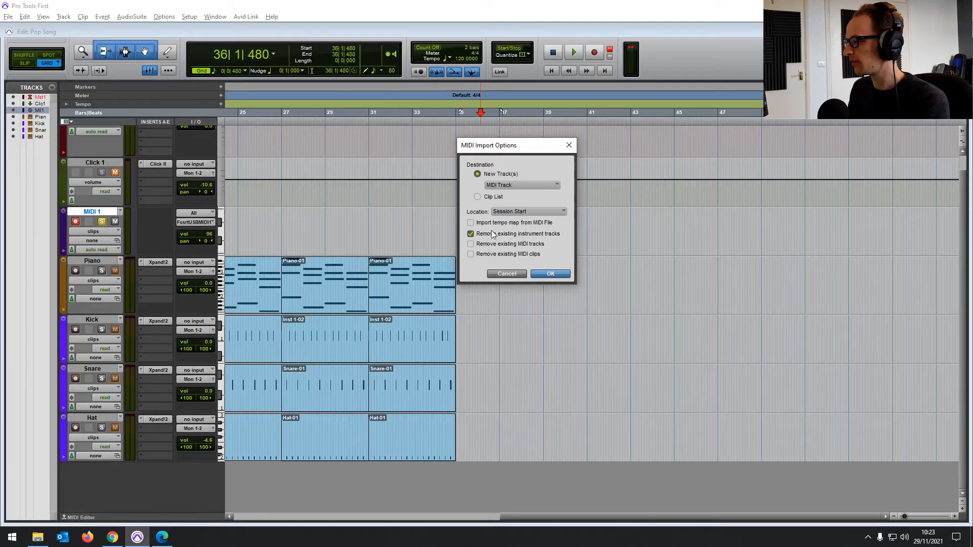
pyautogui.click(470, 234)
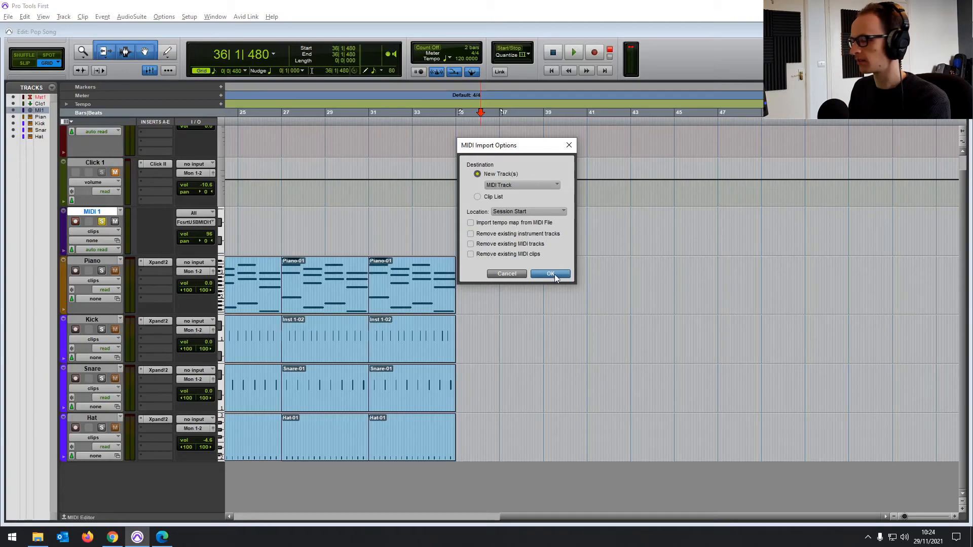
pyautogui.click(550, 274)
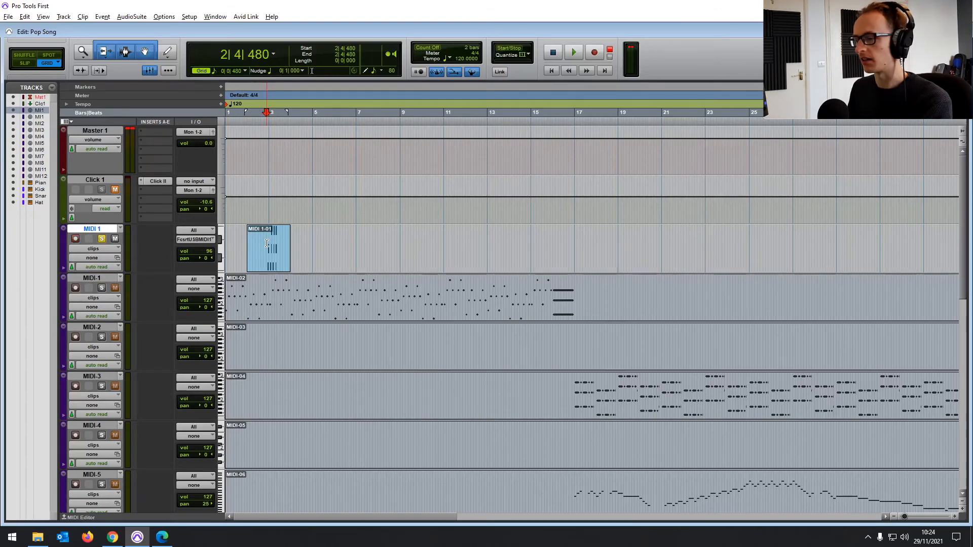
# Remove the recorded MIDI 1 clip and imported MIDI tracks, keeping Piano, Kick, Snare and Hat
pyautogui.click(296, 298)
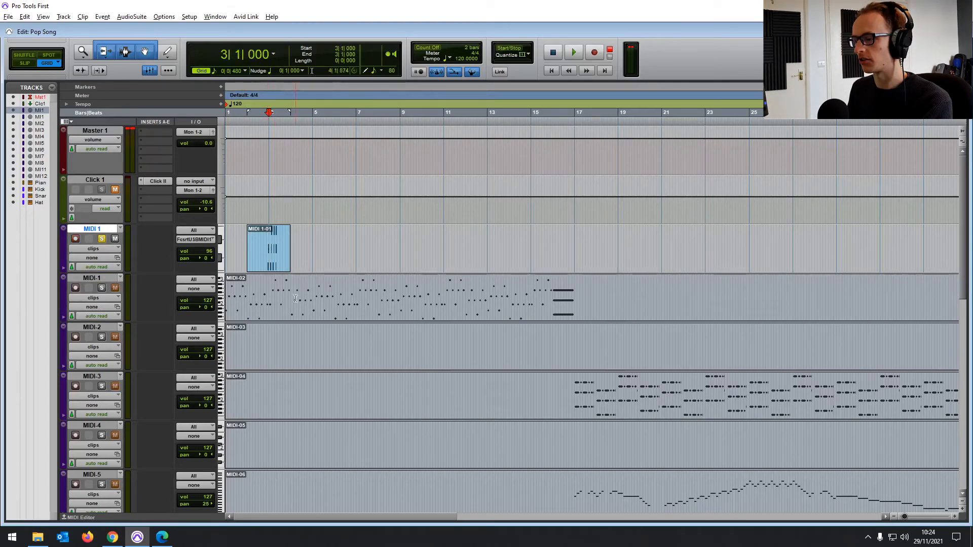
pyautogui.click(92, 277)
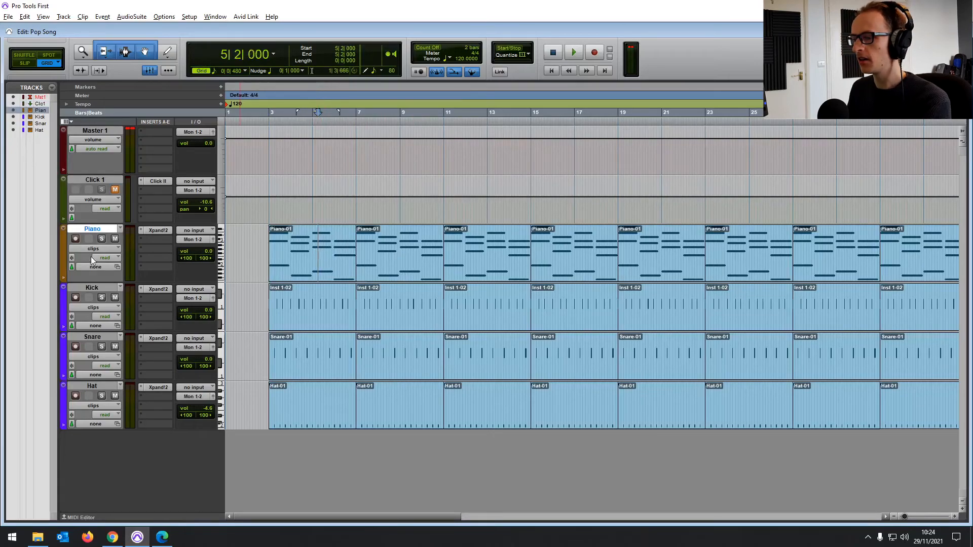
# Switch the Piano track's view from notes and blocks to velocity, showing note velocity stalks
pyautogui.click(117, 249)
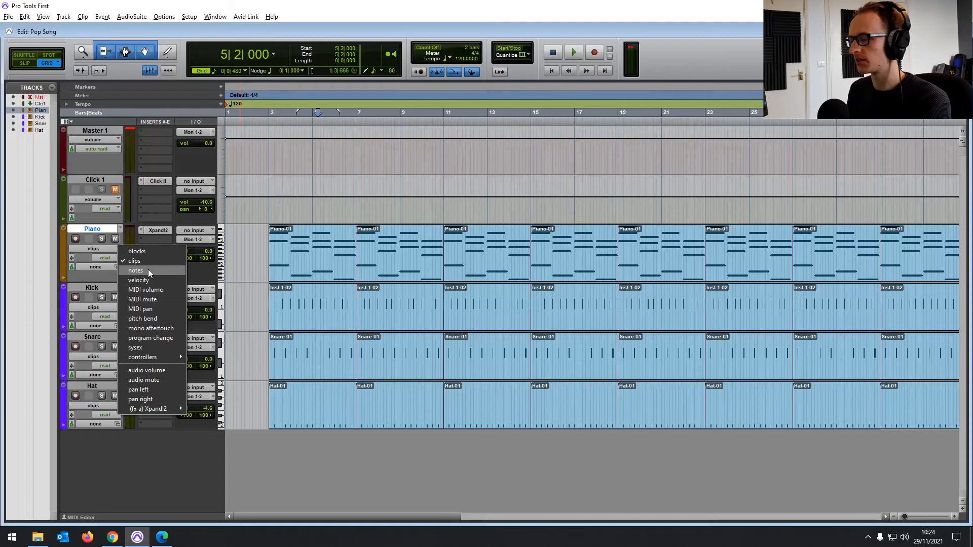
pyautogui.click(135, 270)
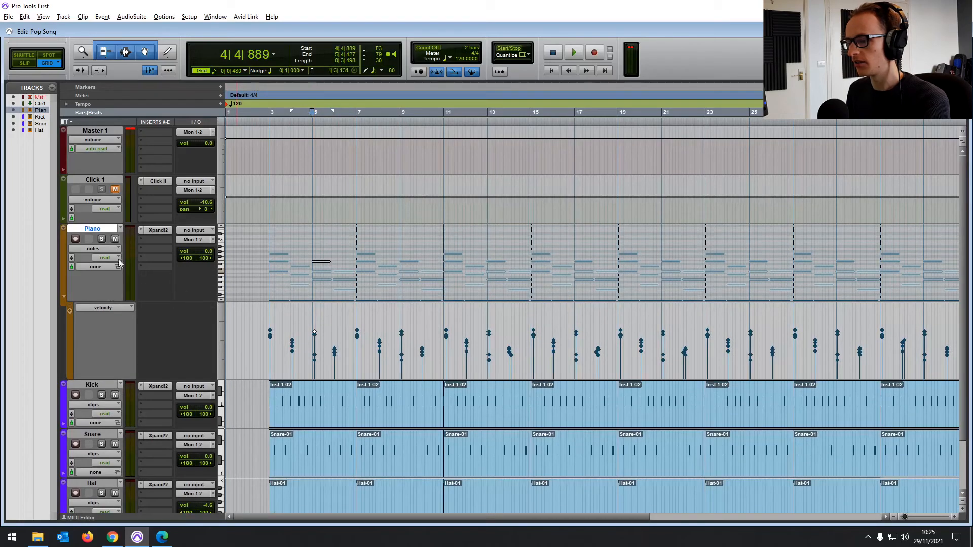
pyautogui.click(105, 258)
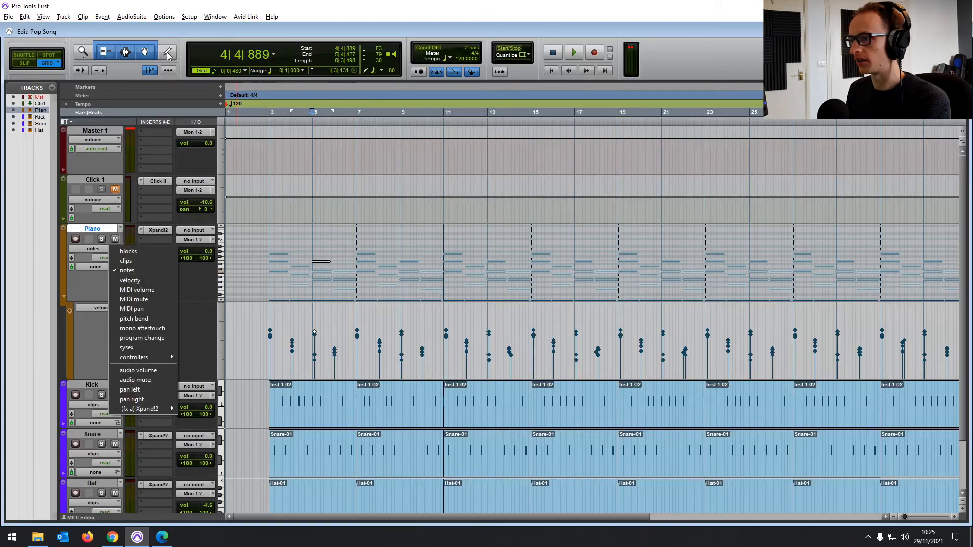
pyautogui.click(128, 251)
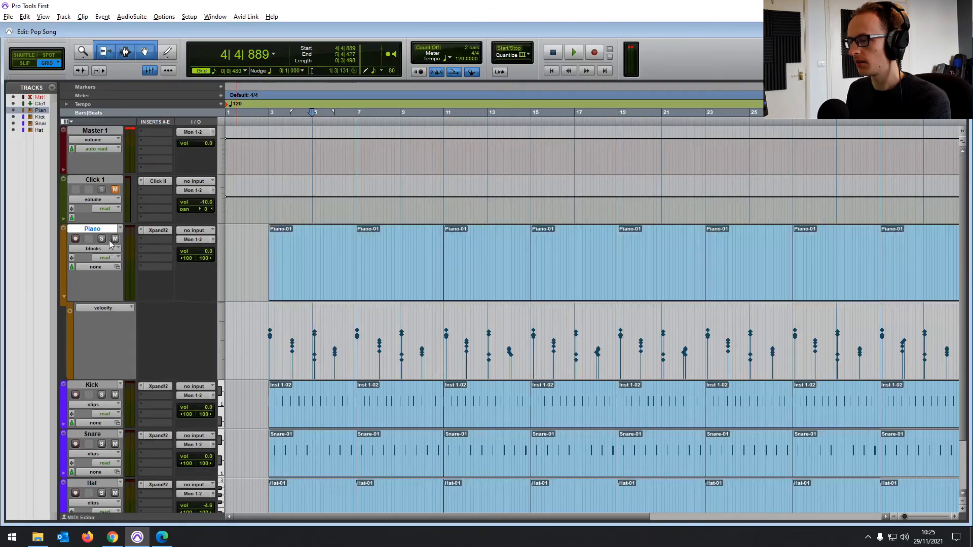
pyautogui.click(96, 257)
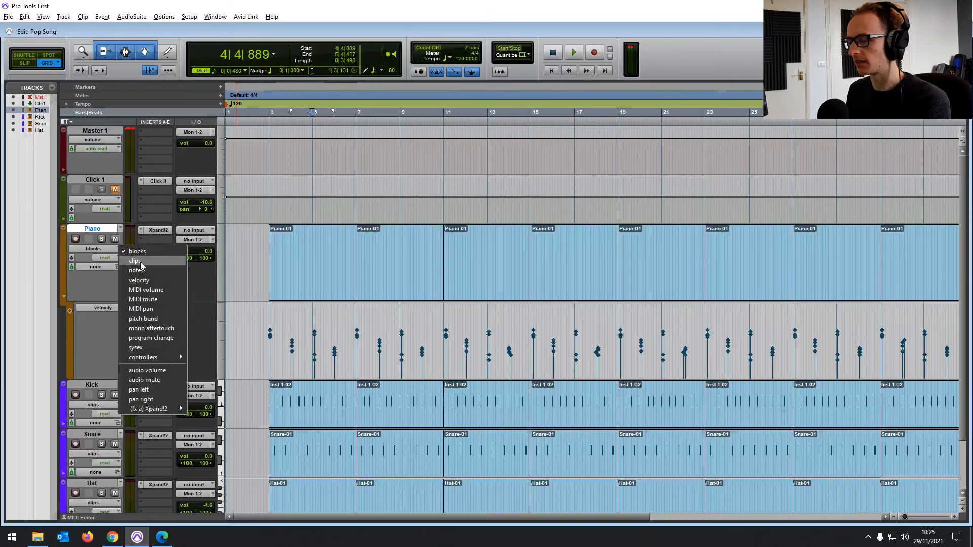
pyautogui.click(136, 270)
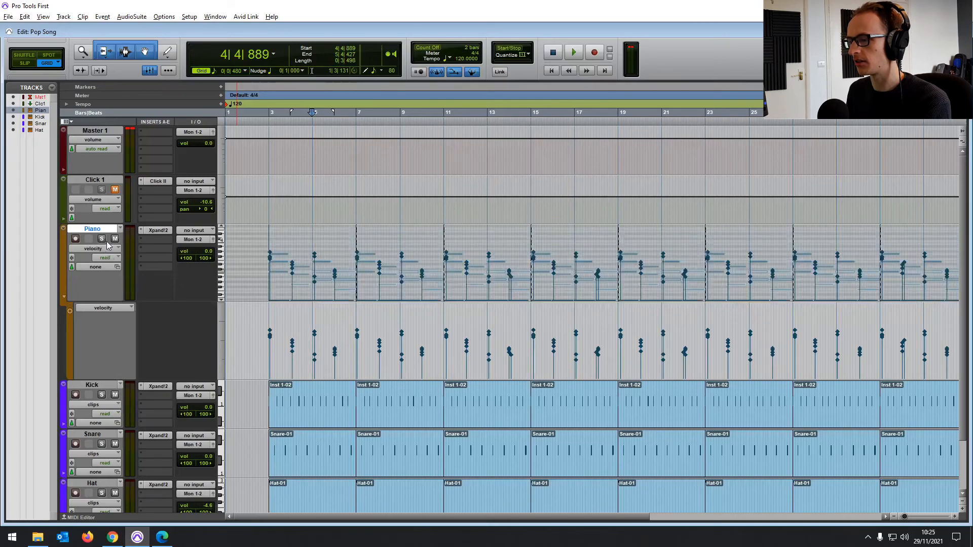